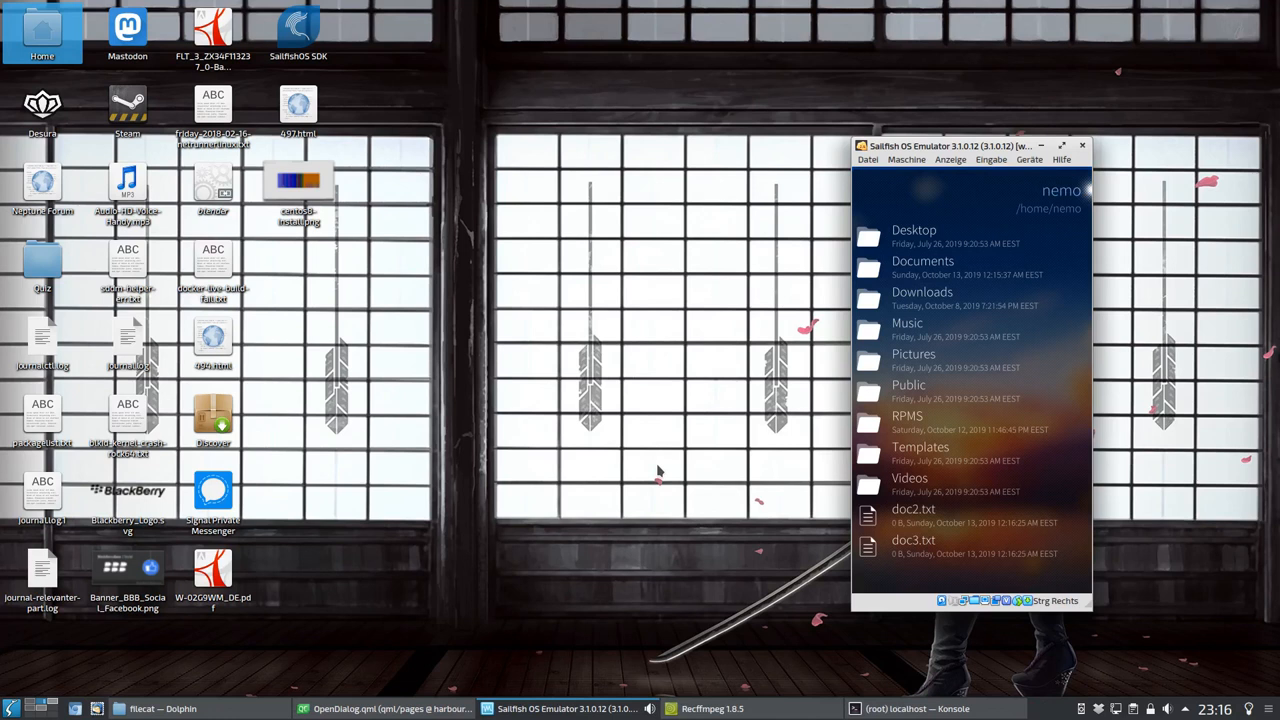
Step: Reposition the emulator window on the desktop before browsing nemo's home folder
drag(950, 146, 584, 208)
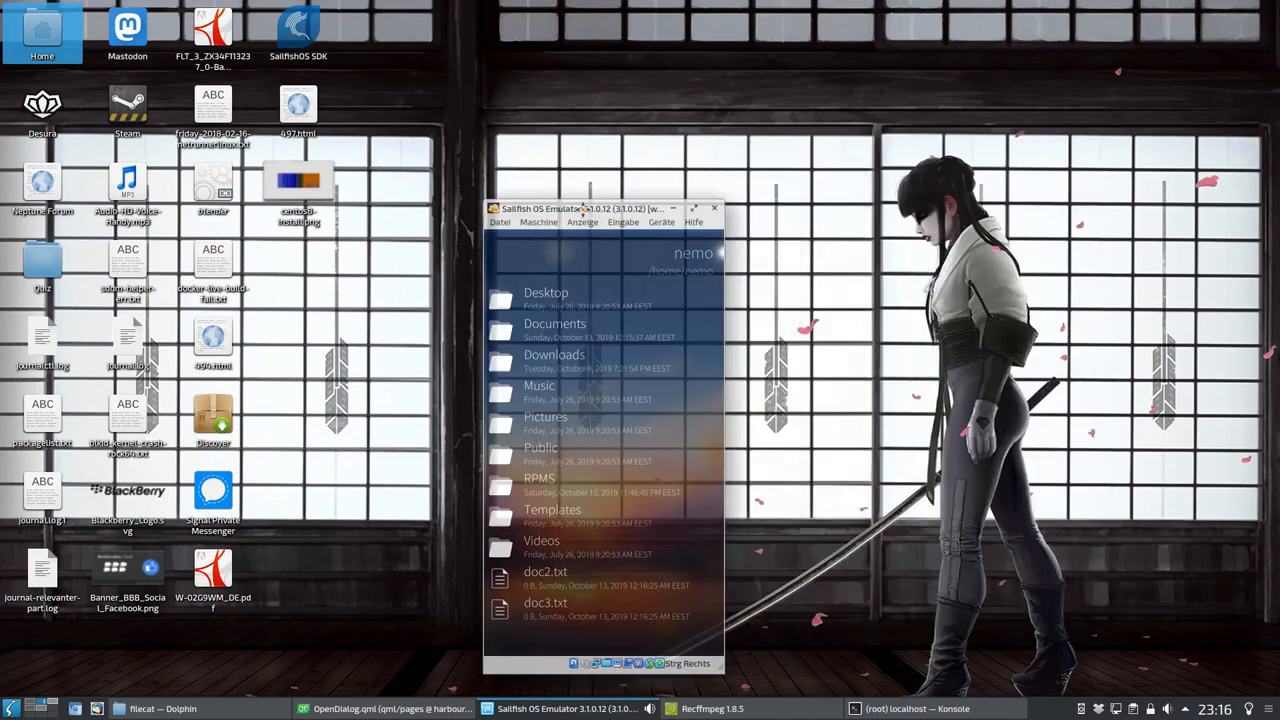
drag(590, 208, 950, 136)
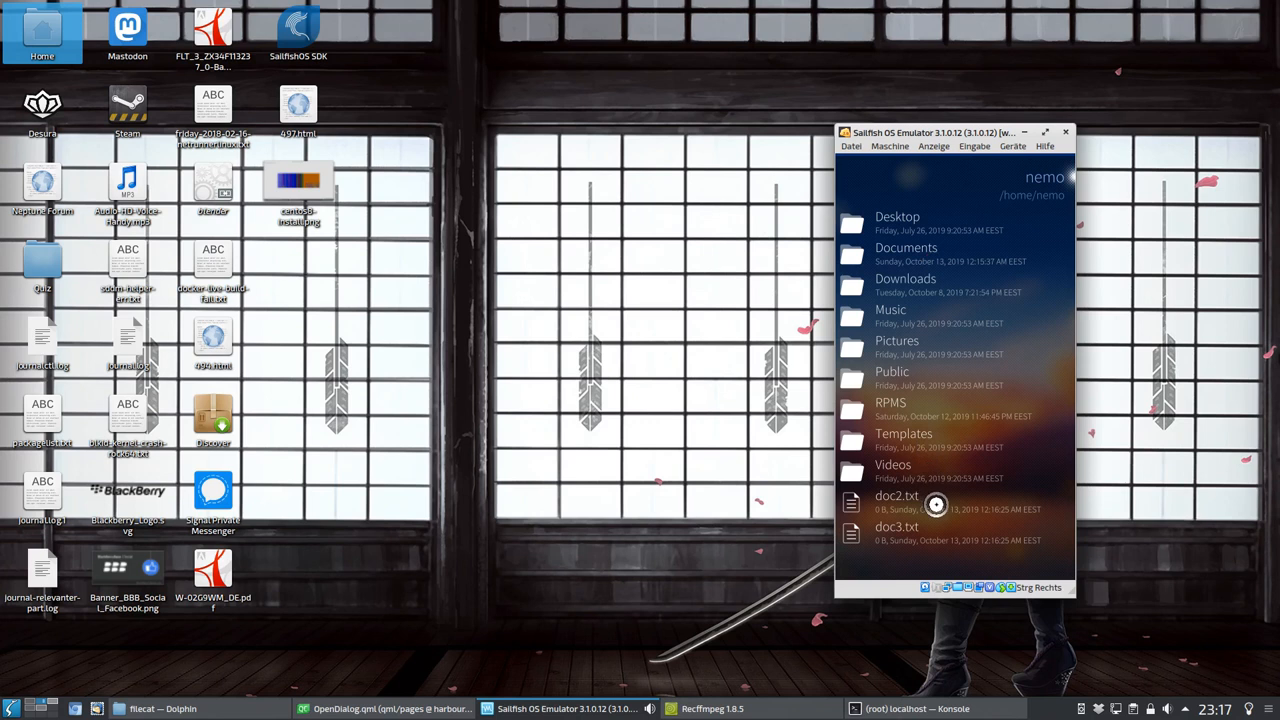
mouse_move(1002, 376)
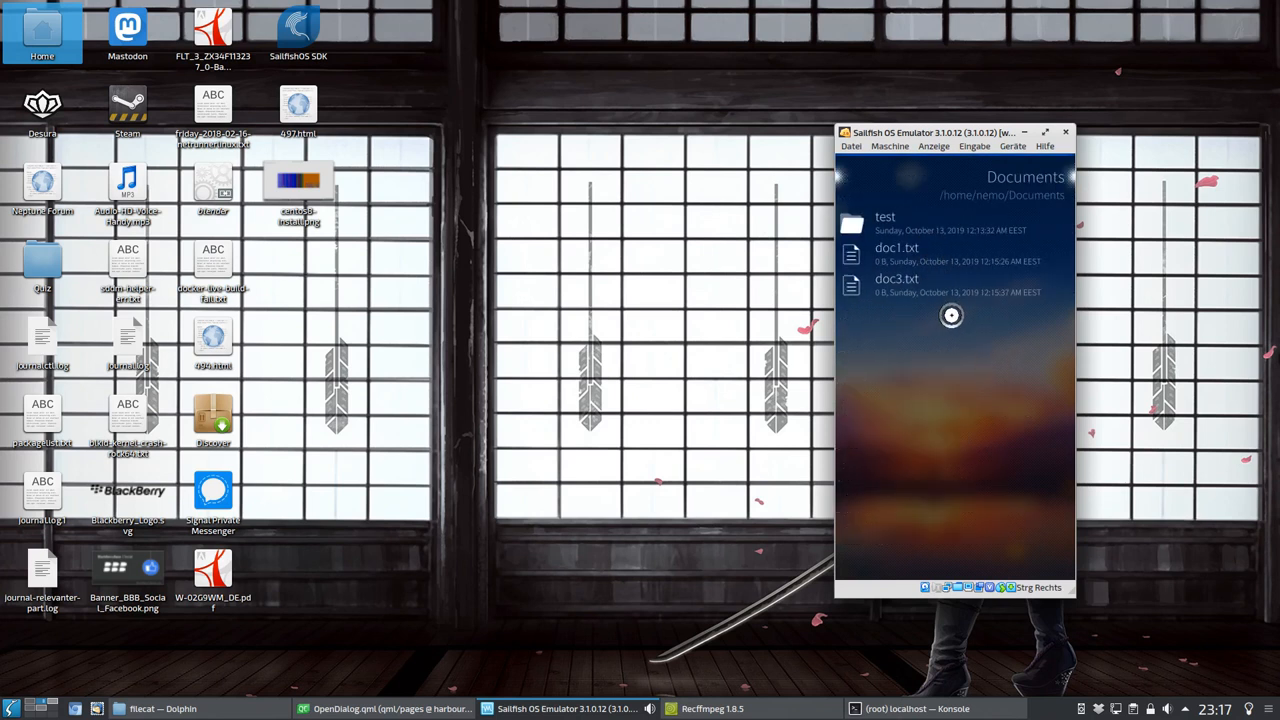
Step: Paste doc2.txt and doc3.txt into Documents alongside test and doc1.txt
click(896, 278)
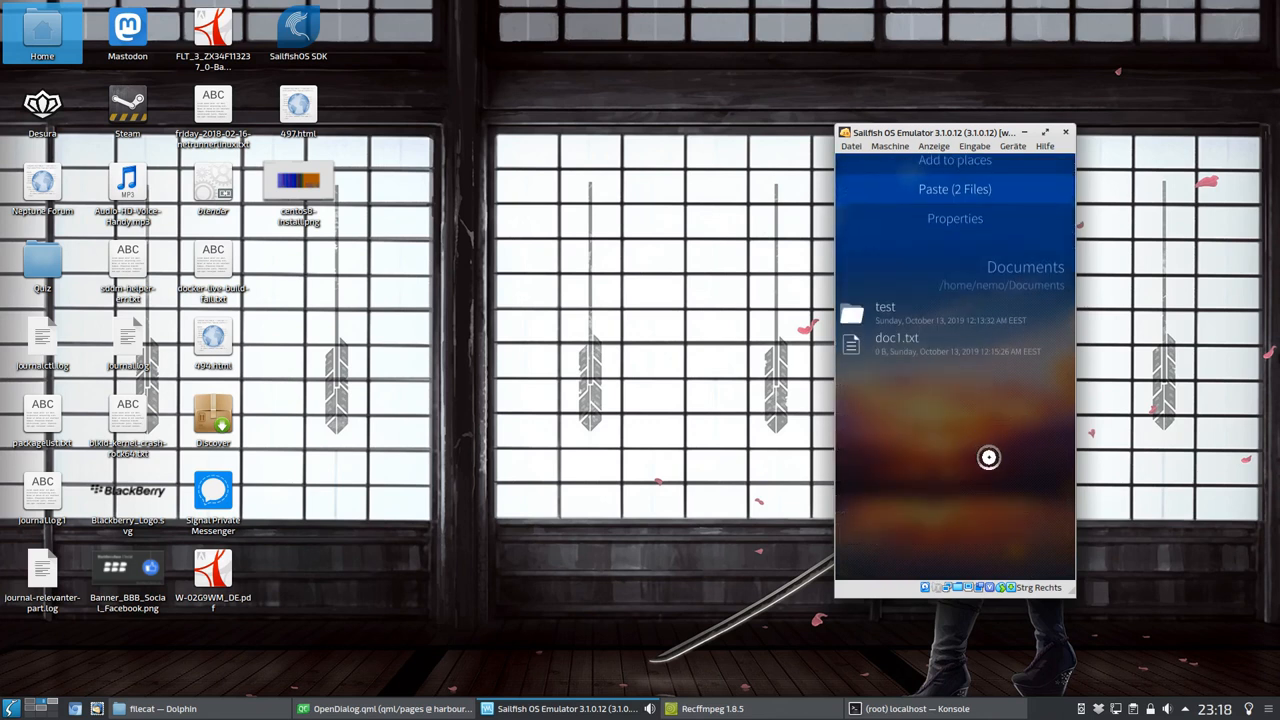
click(954, 188)
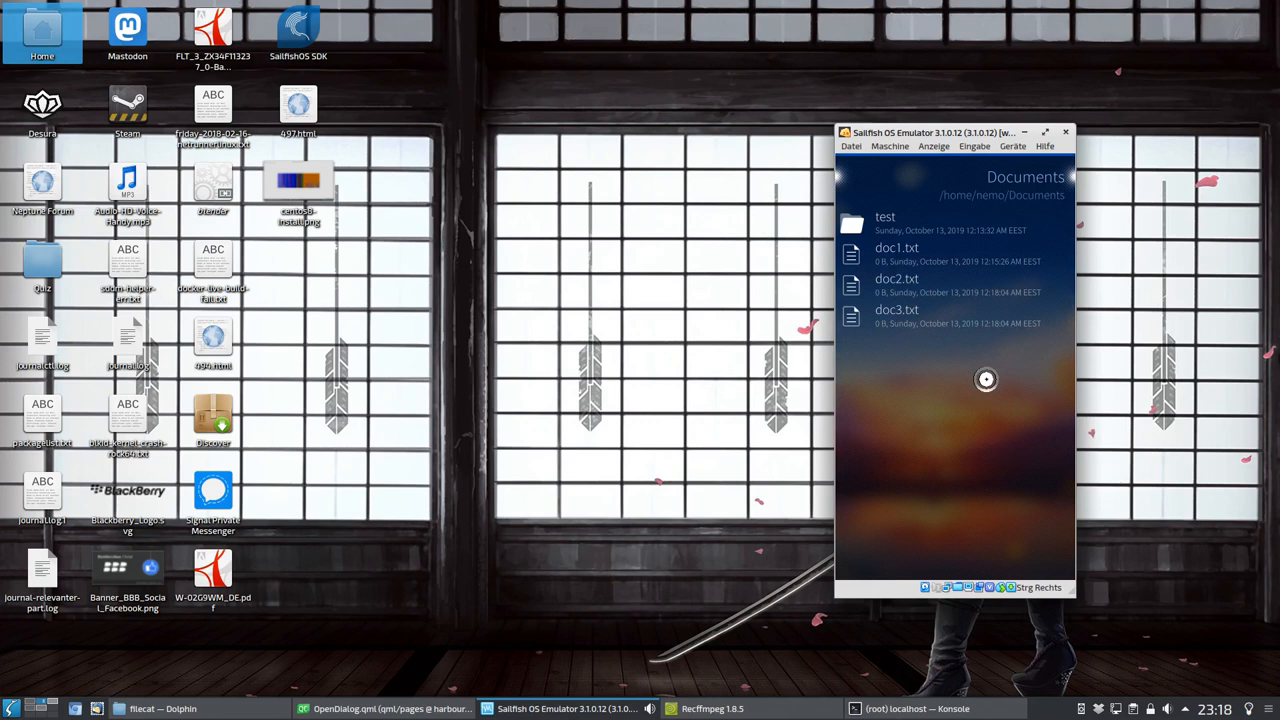
mouse_move(1004, 356)
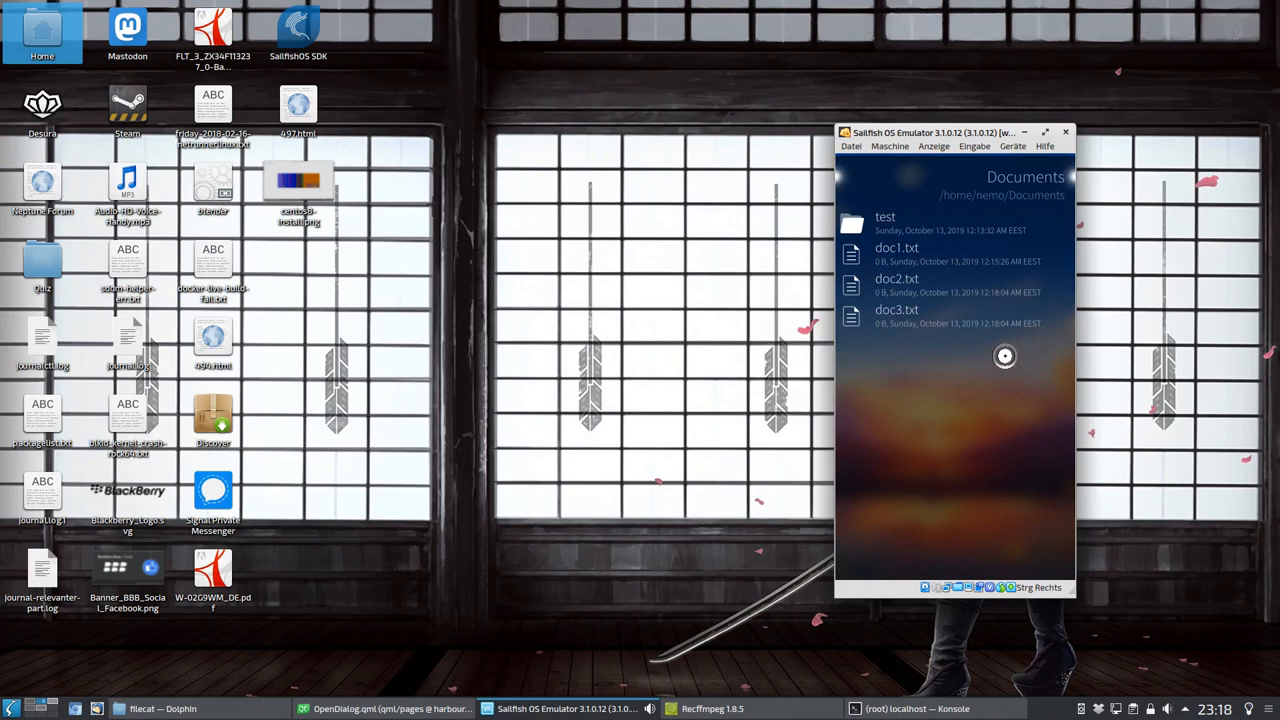
mouse_move(992, 370)
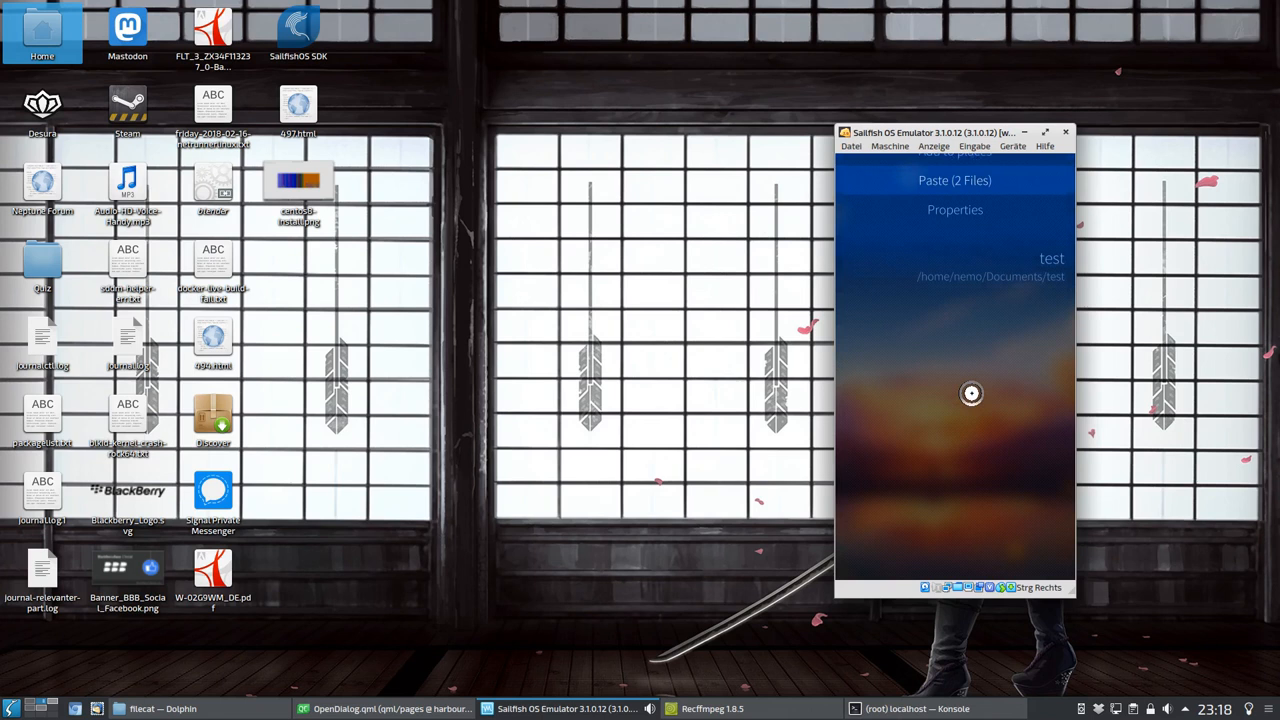
Step: Paste doc1.txt and doc3.txt into test, select doc2.txt, and return to Documents
click(956, 180)
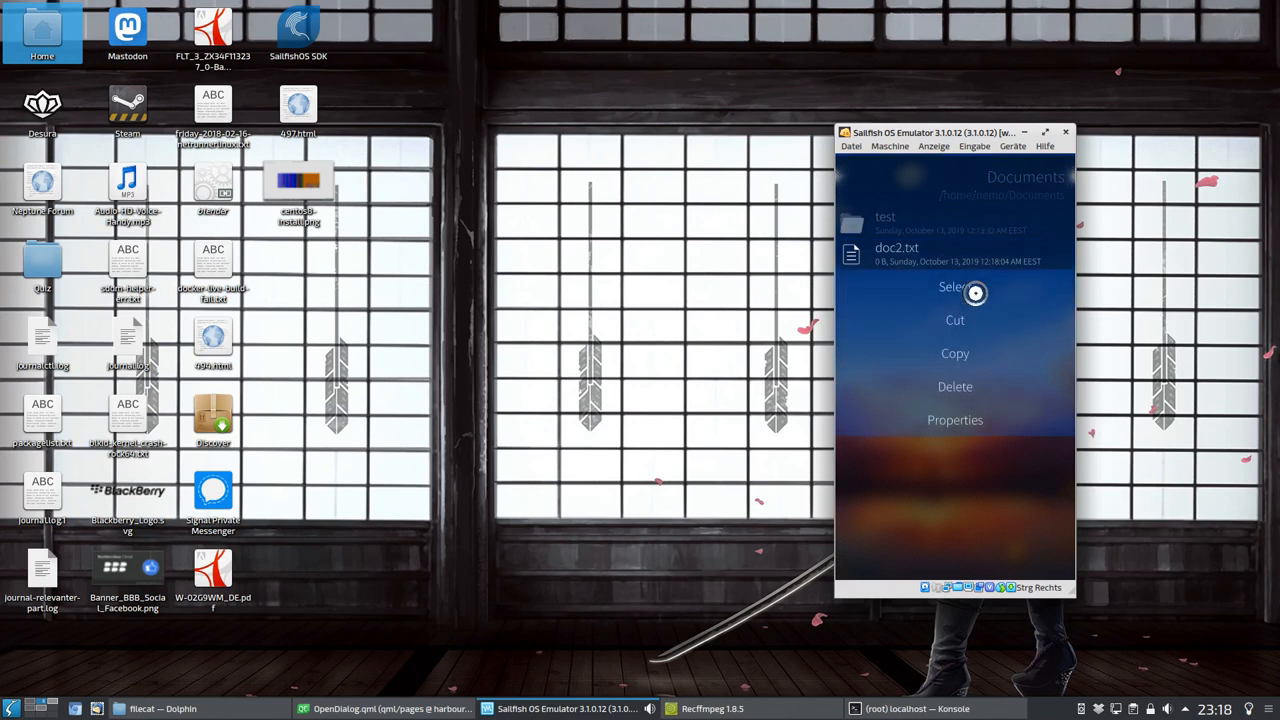
click(952, 288)
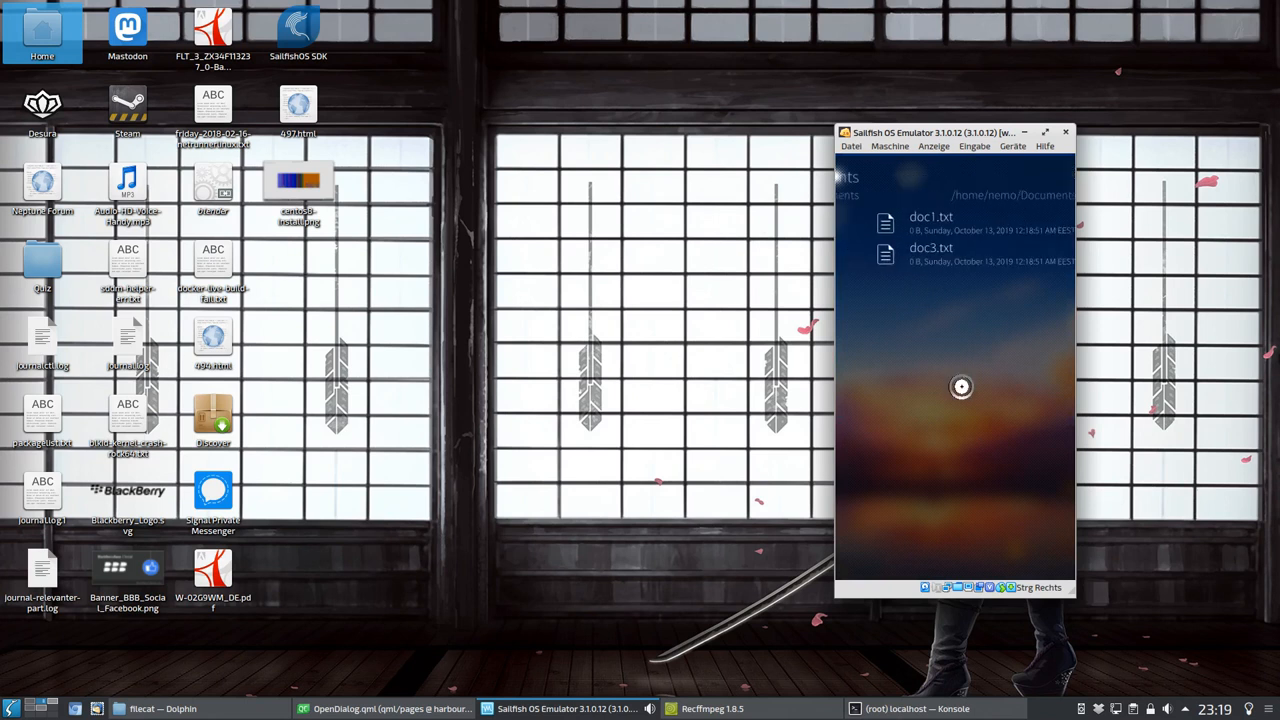
right_click(930, 248)
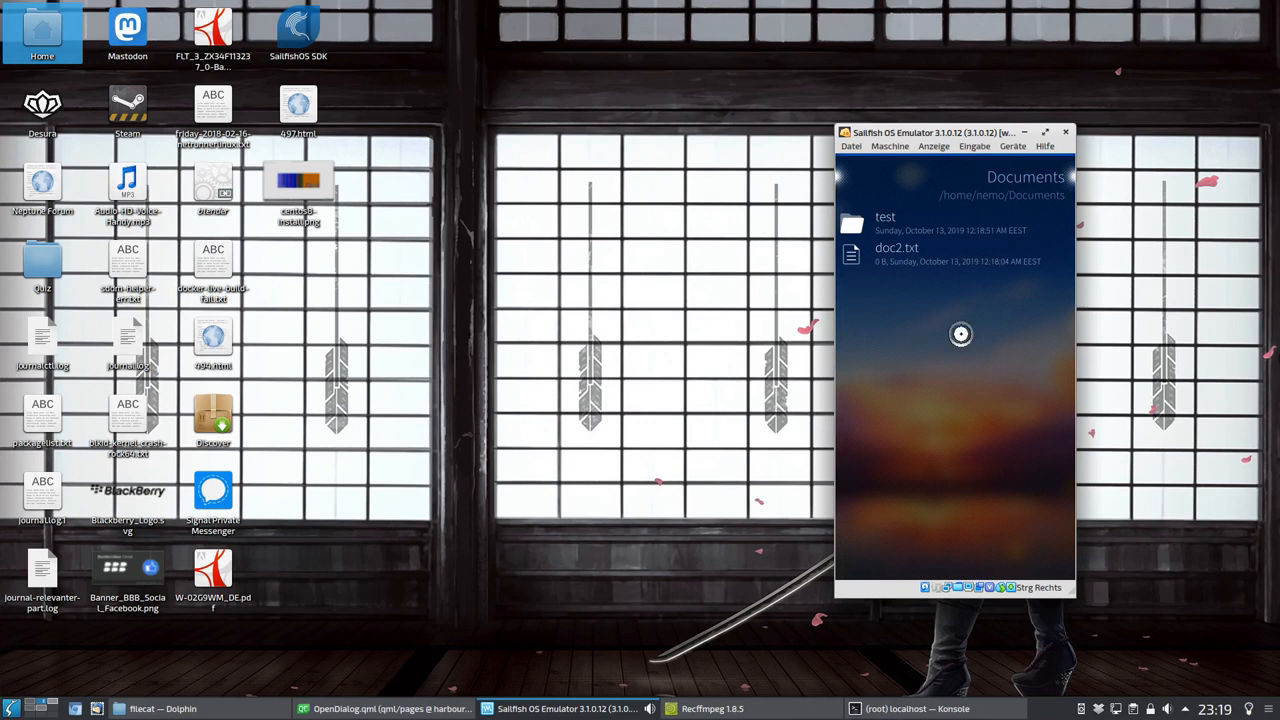
mouse_move(966, 426)
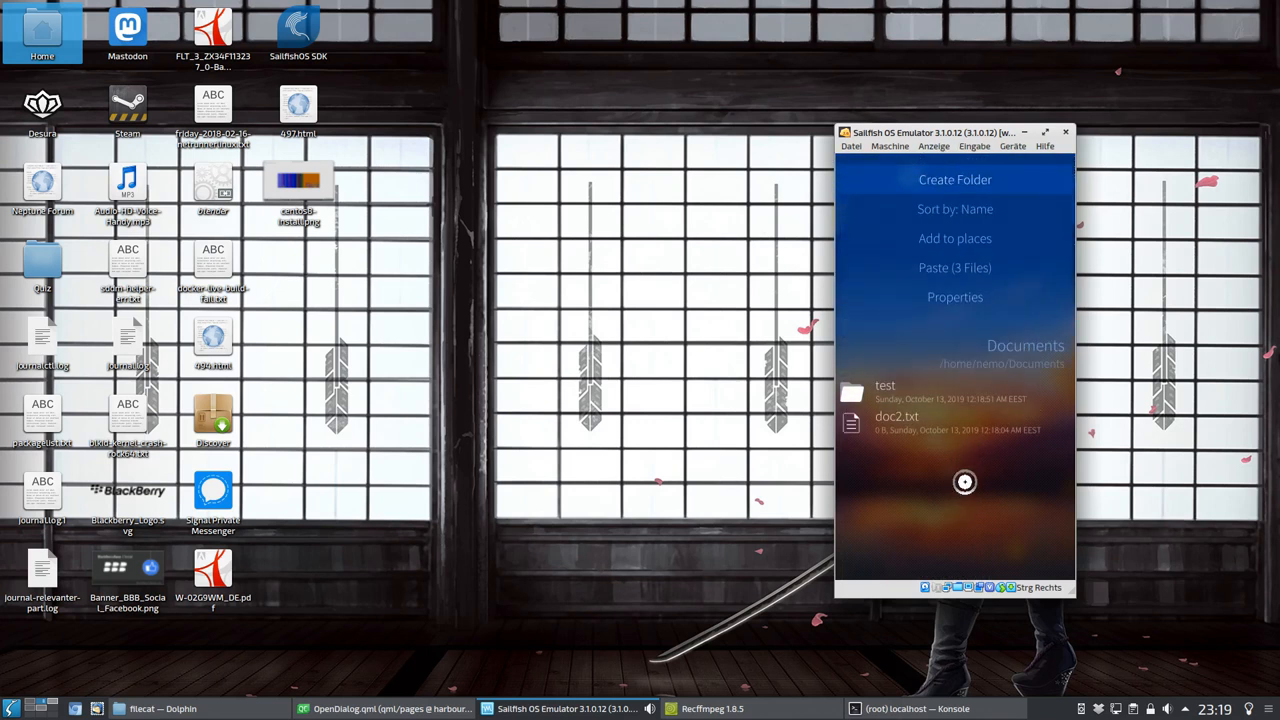
Step: Create a new folder named test2 in Documents, then switch to the terminal window
click(954, 180)
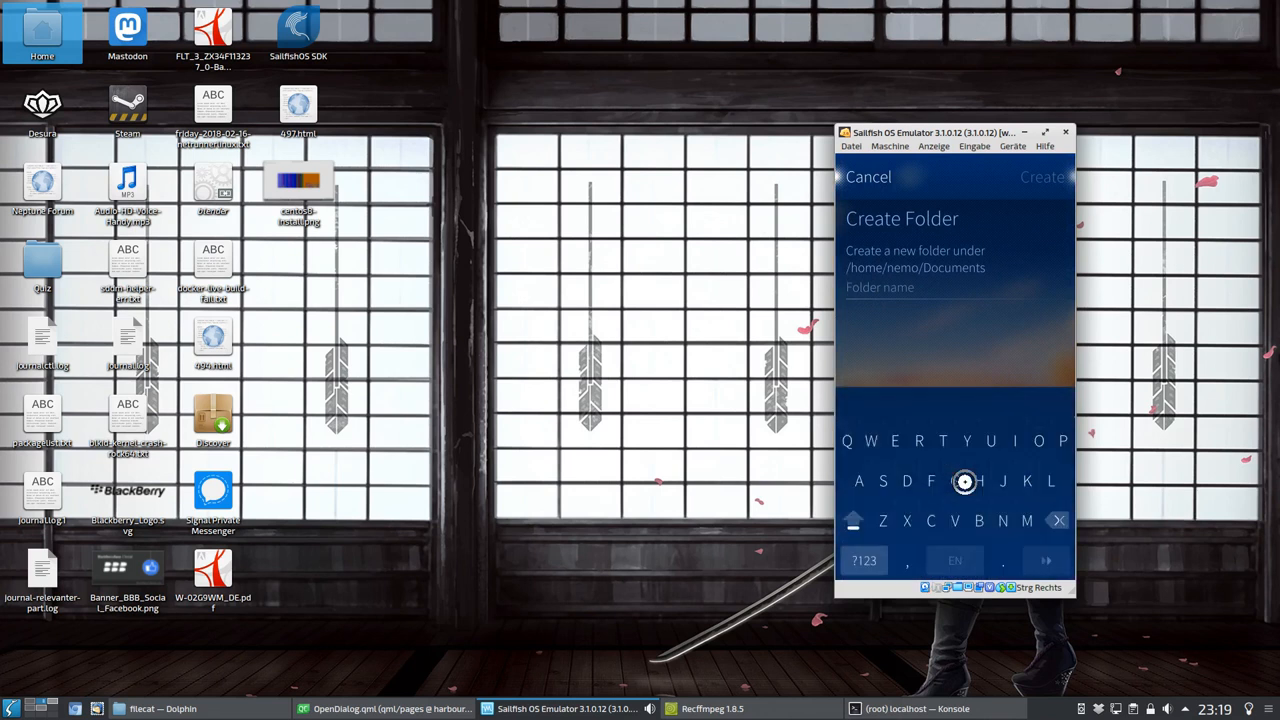
text(test)
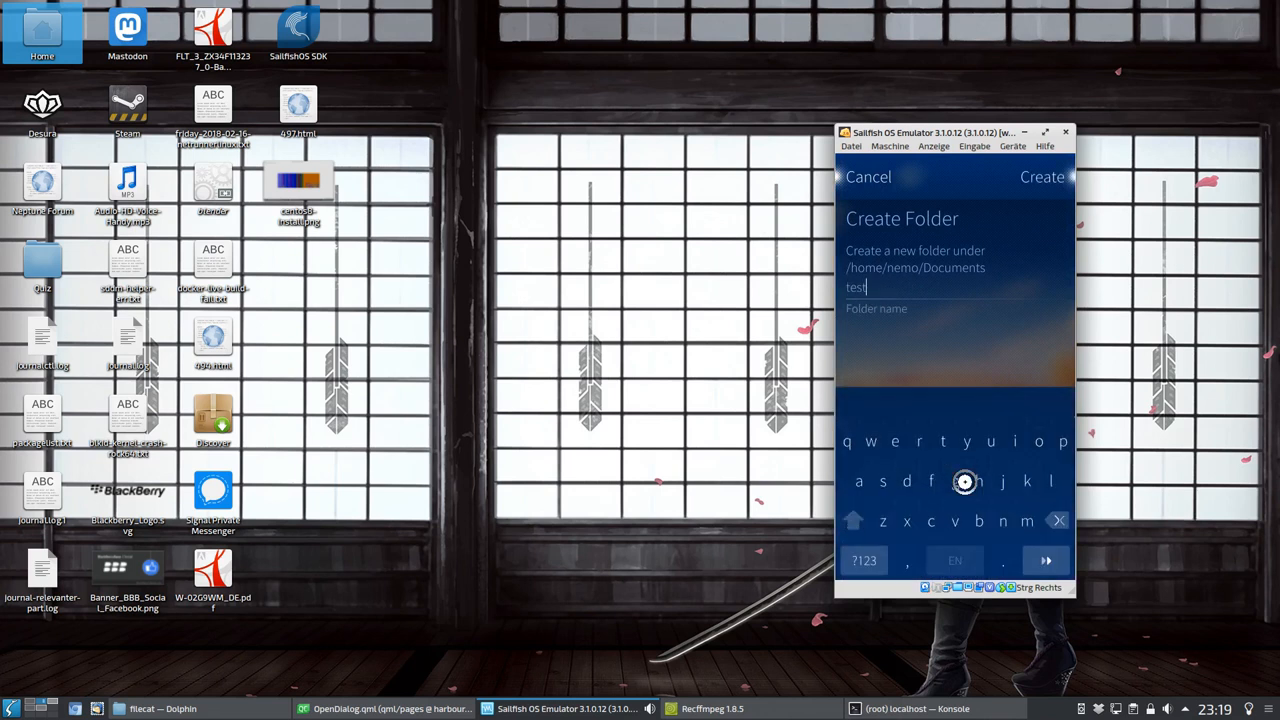
click(1042, 176)
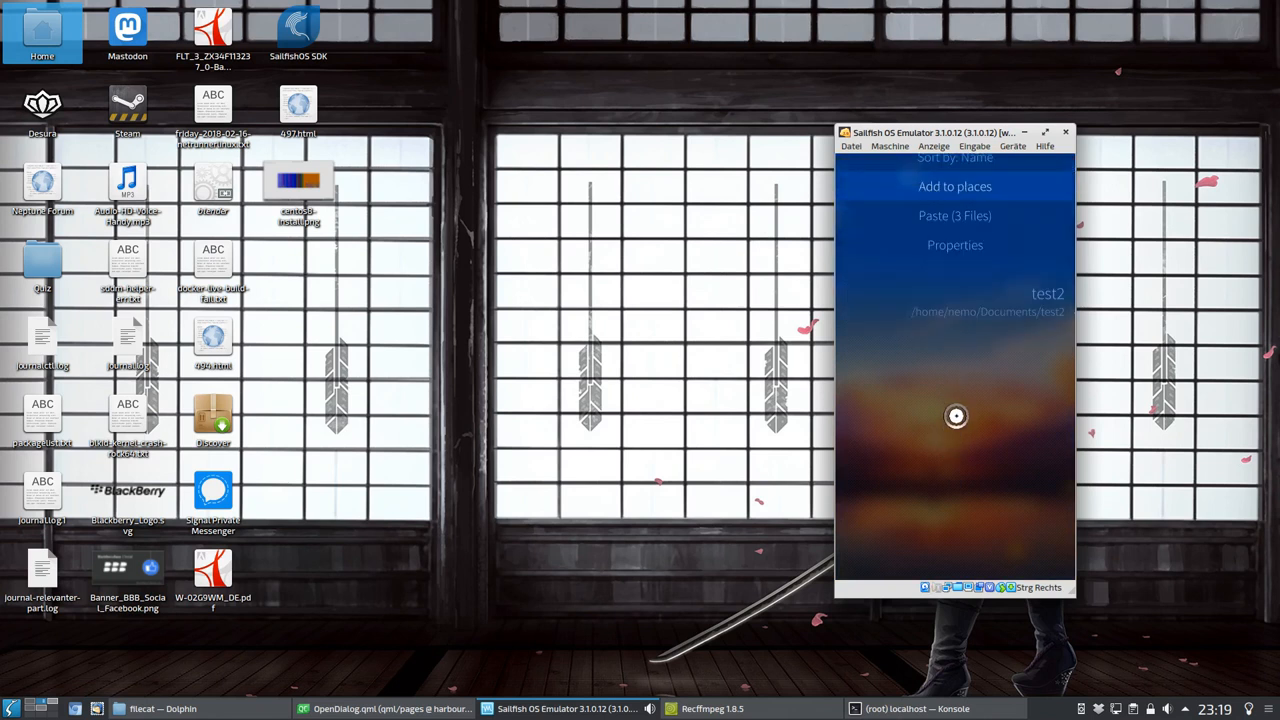
click(954, 216)
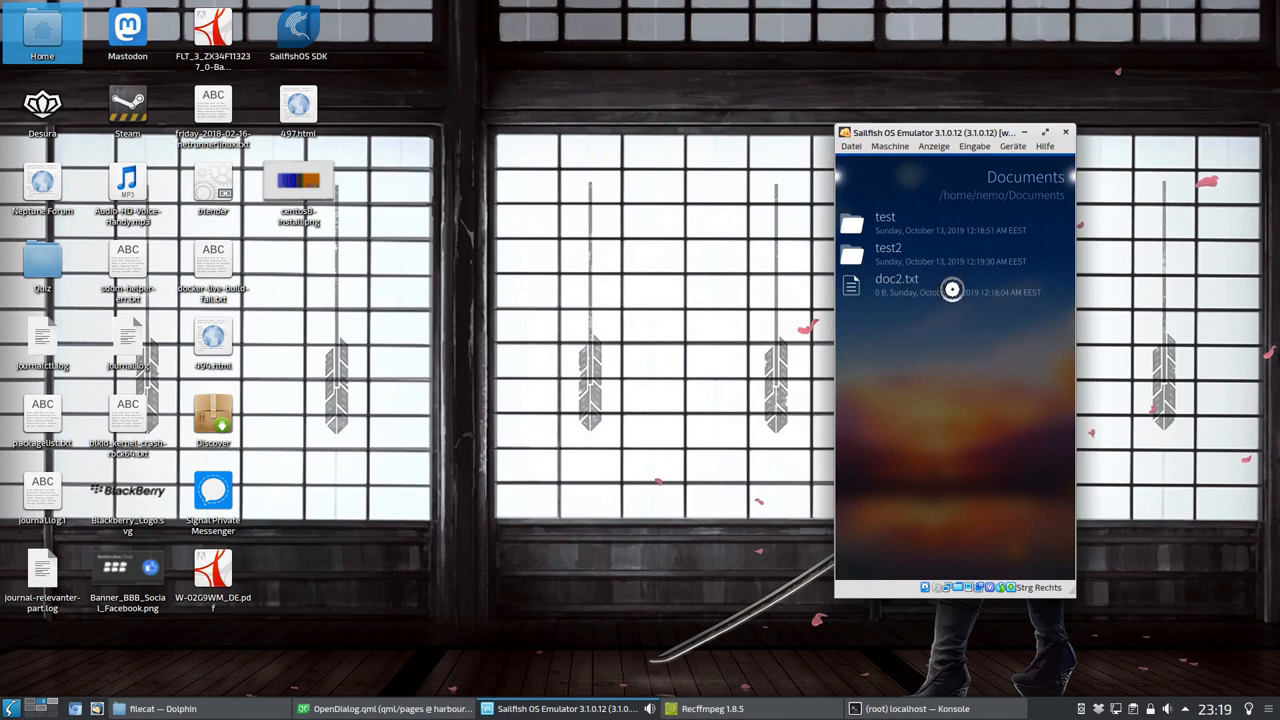
click(162, 708)
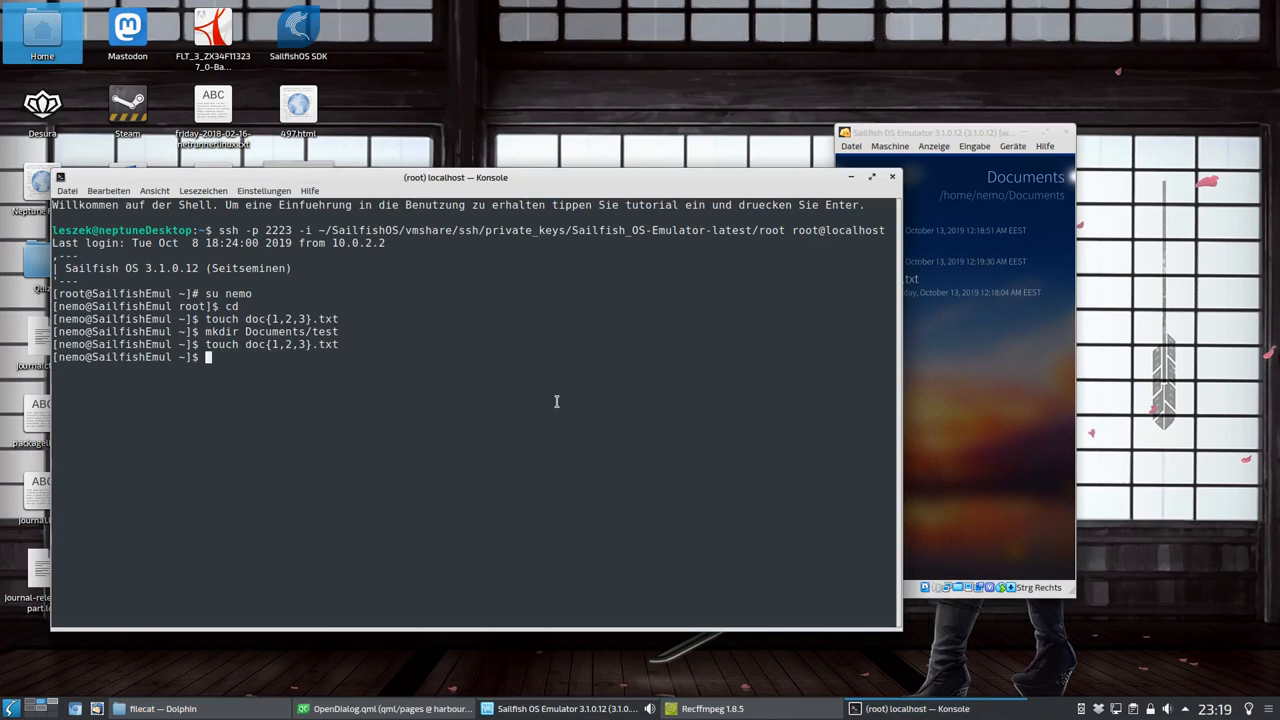
Step: In the shell, cd into Documents/test2/ and begin a touch command for doc4.txt
text(cd te)
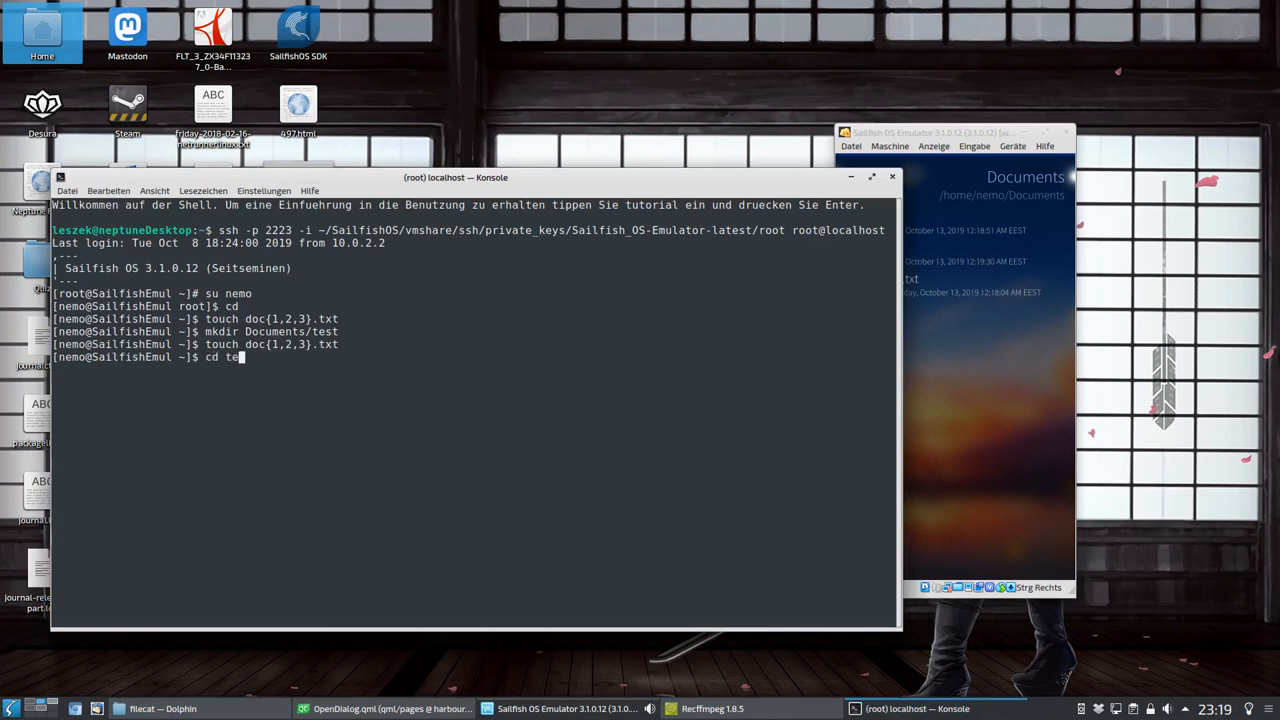
text(D)
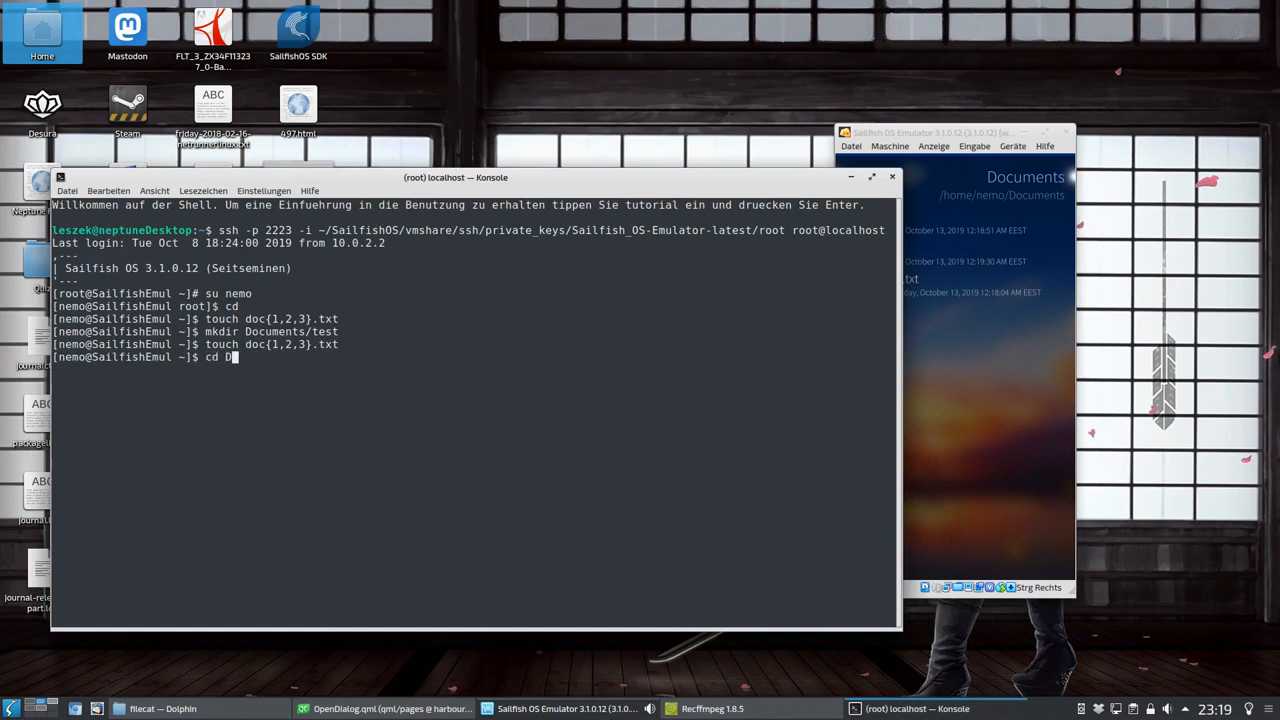
text(ocuments/test2/)
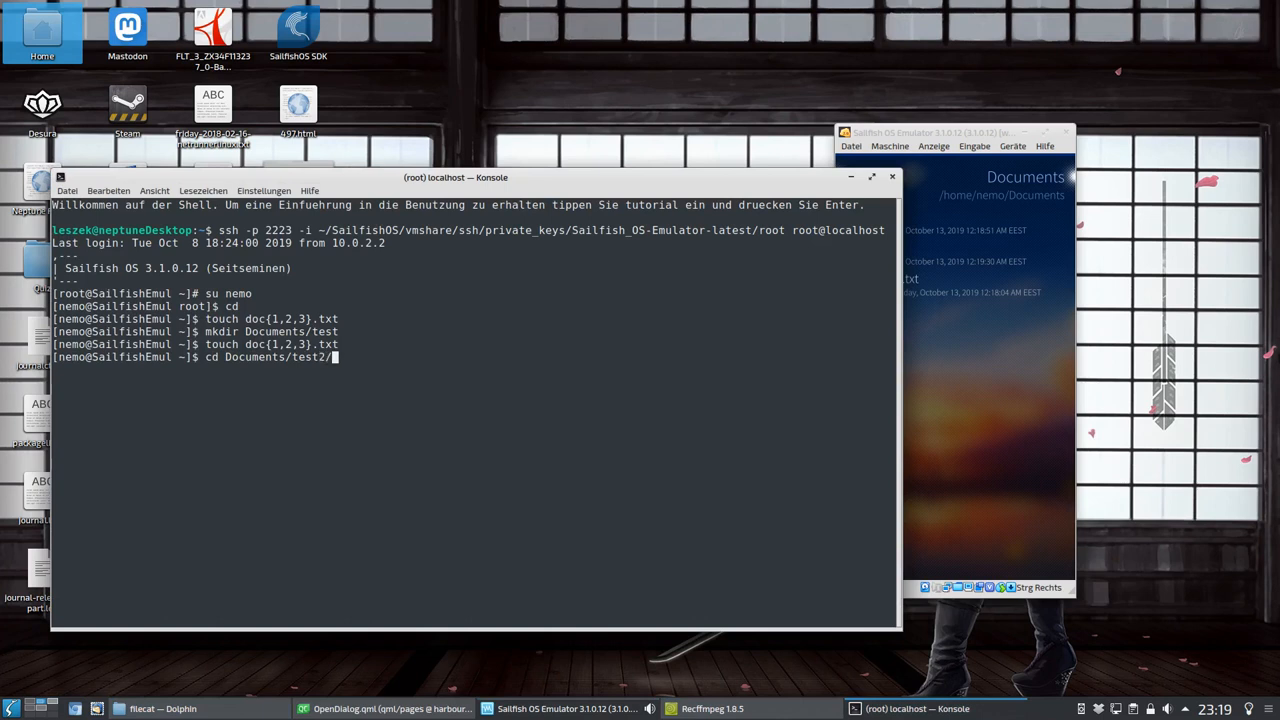
text(touch doc4.txt)
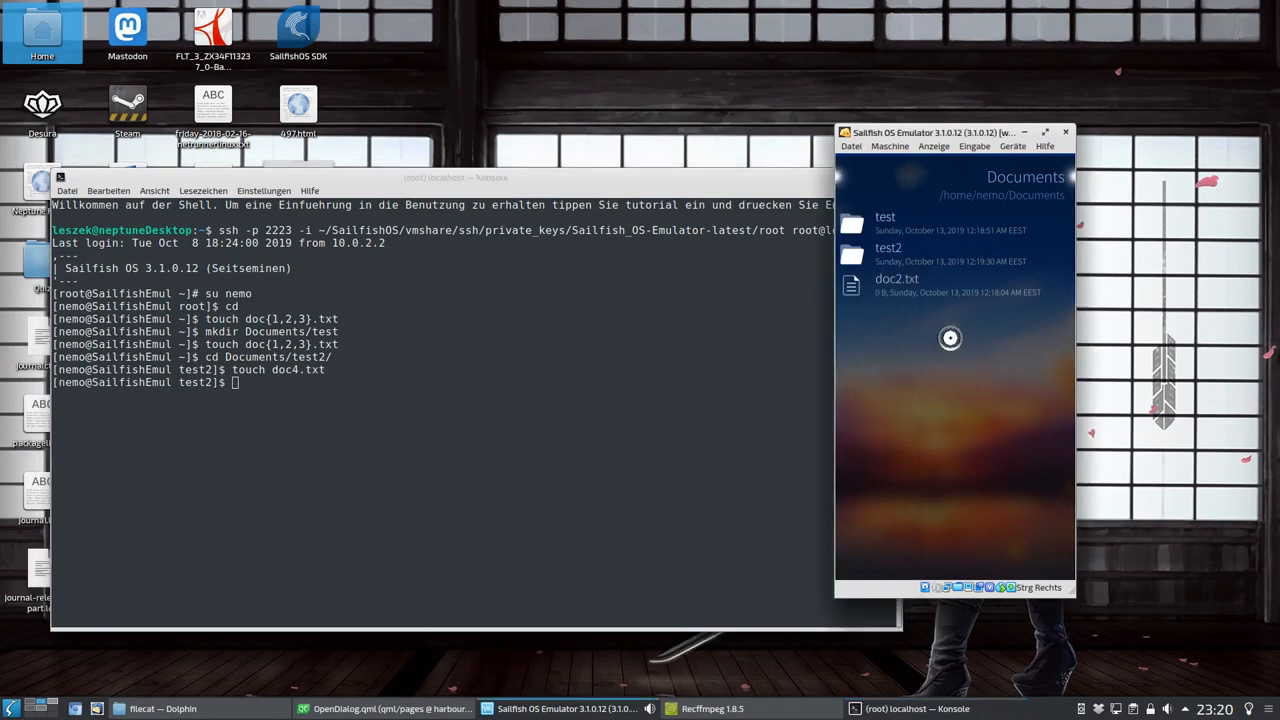
Step: Open the target folder and paste the two clipboard files, removing doc2.txt from Documents
click(884, 222)
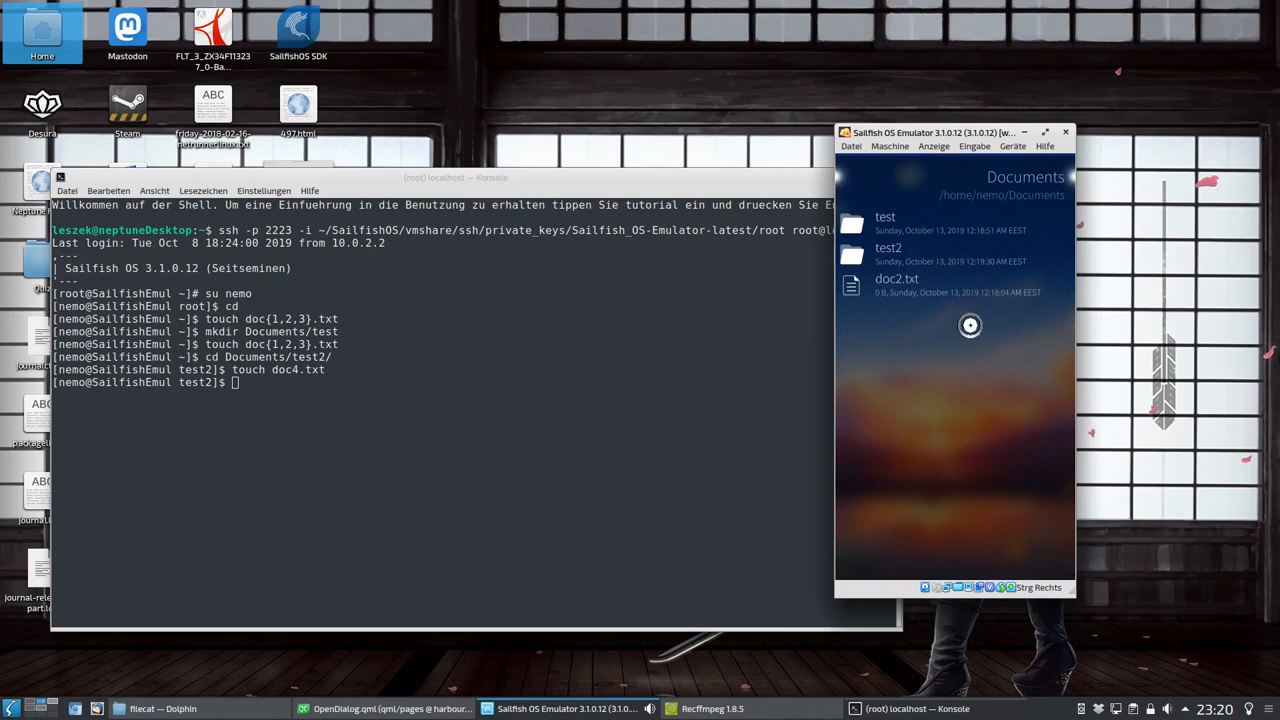
click(888, 248)
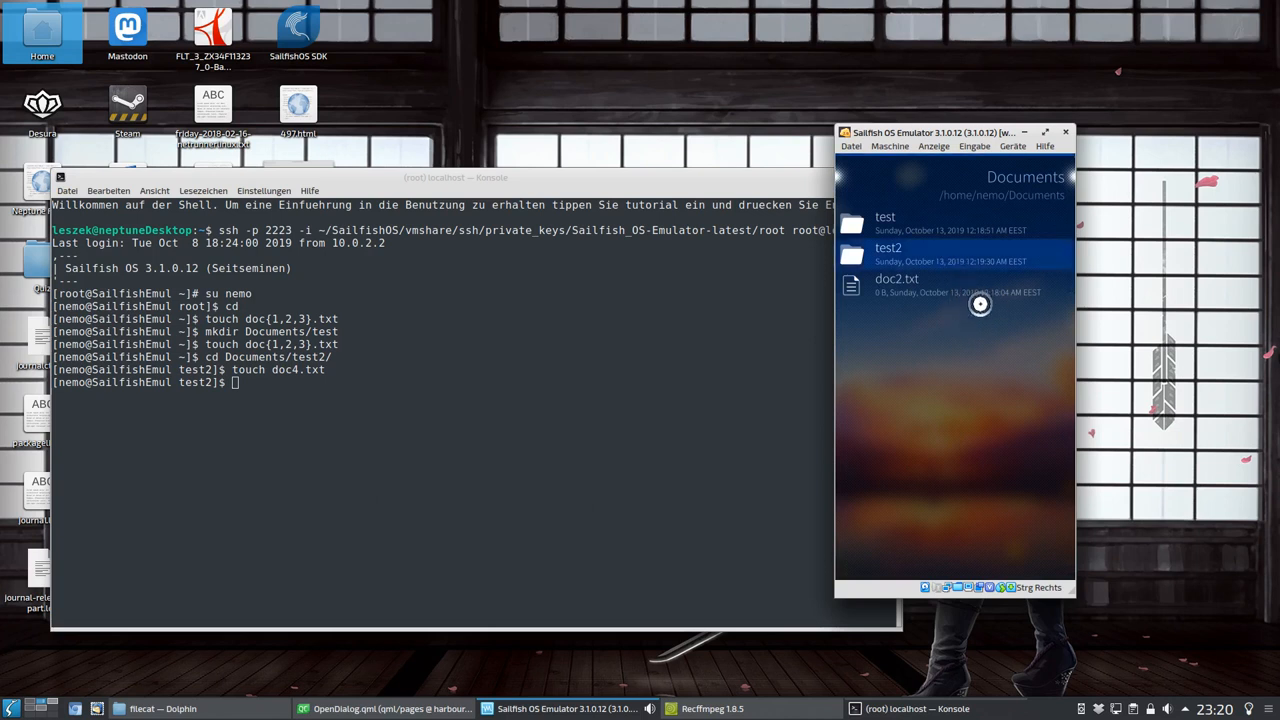
double_click(888, 248)
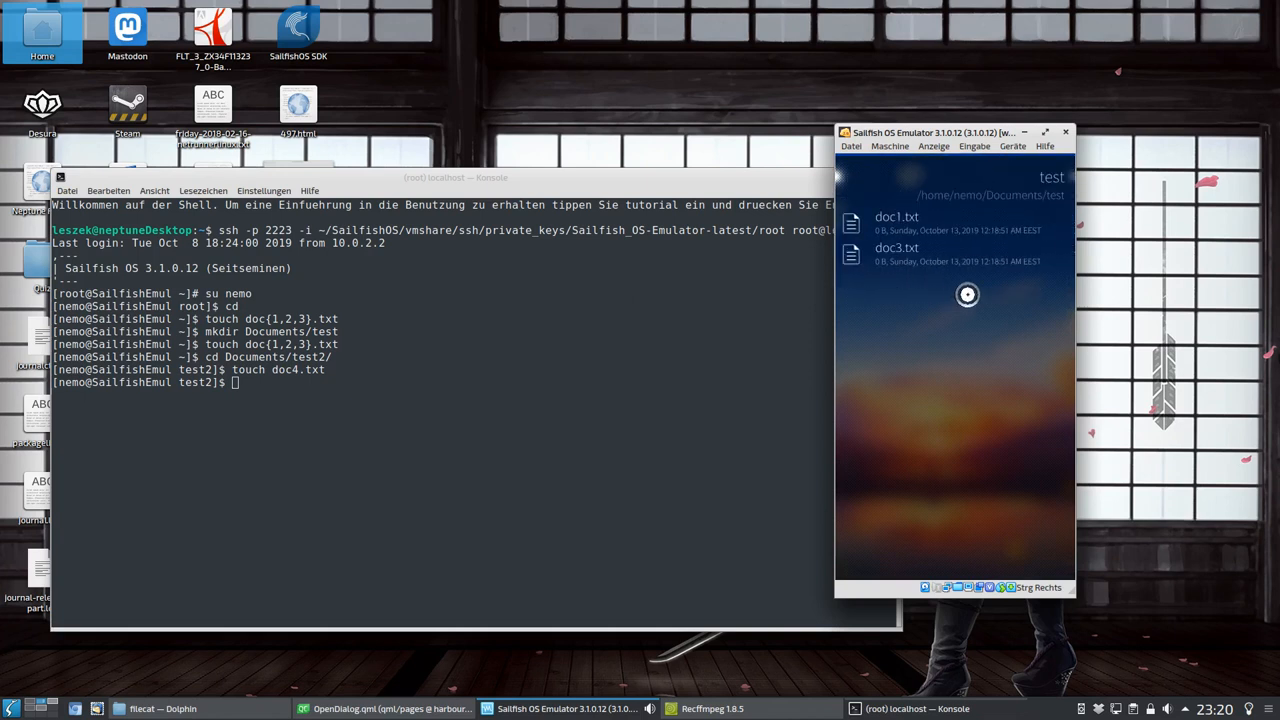
right_click(968, 294)
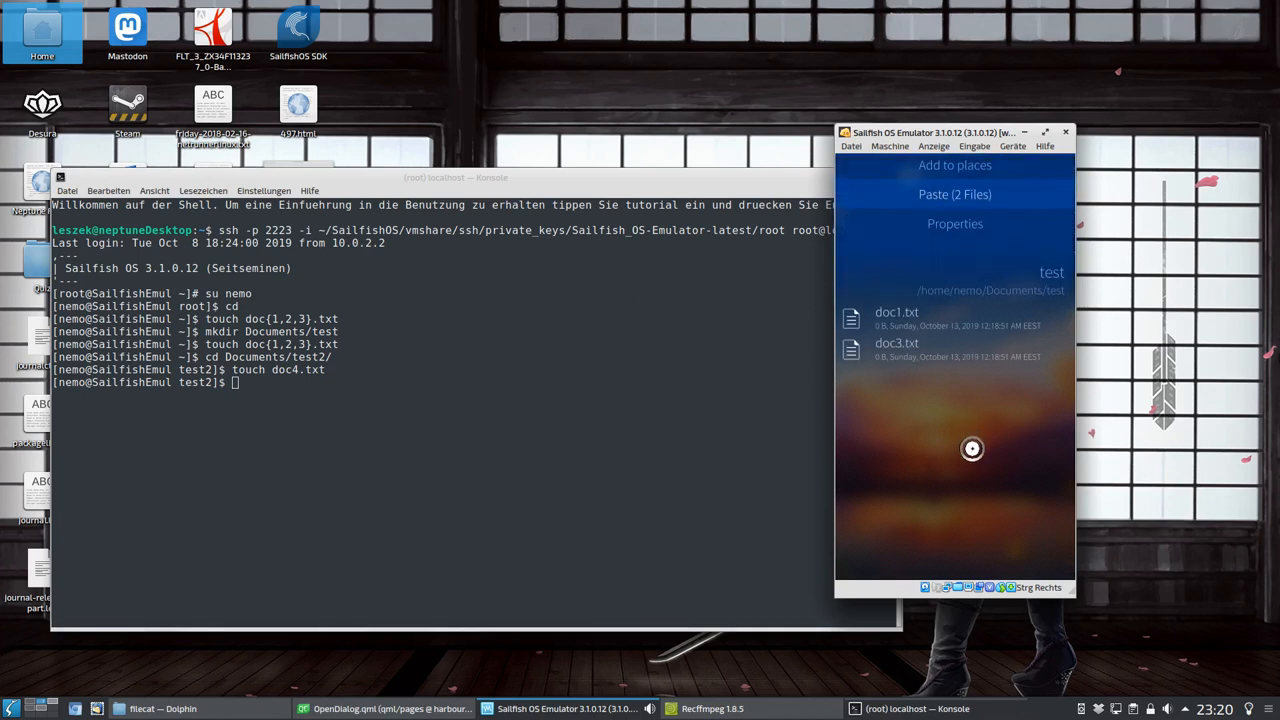
click(954, 194)
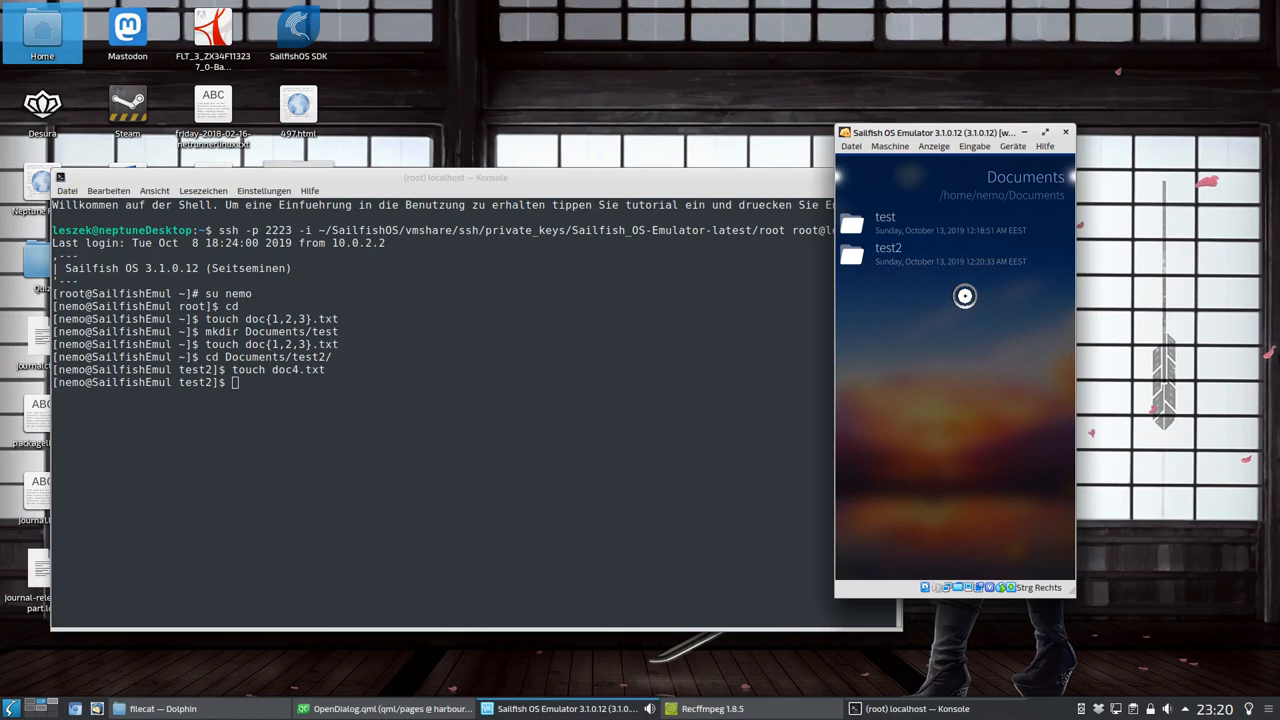
Step: Open test2 and paste the two files so it lists doc1.txt, doc2.txt and doc3.txt
click(888, 248)
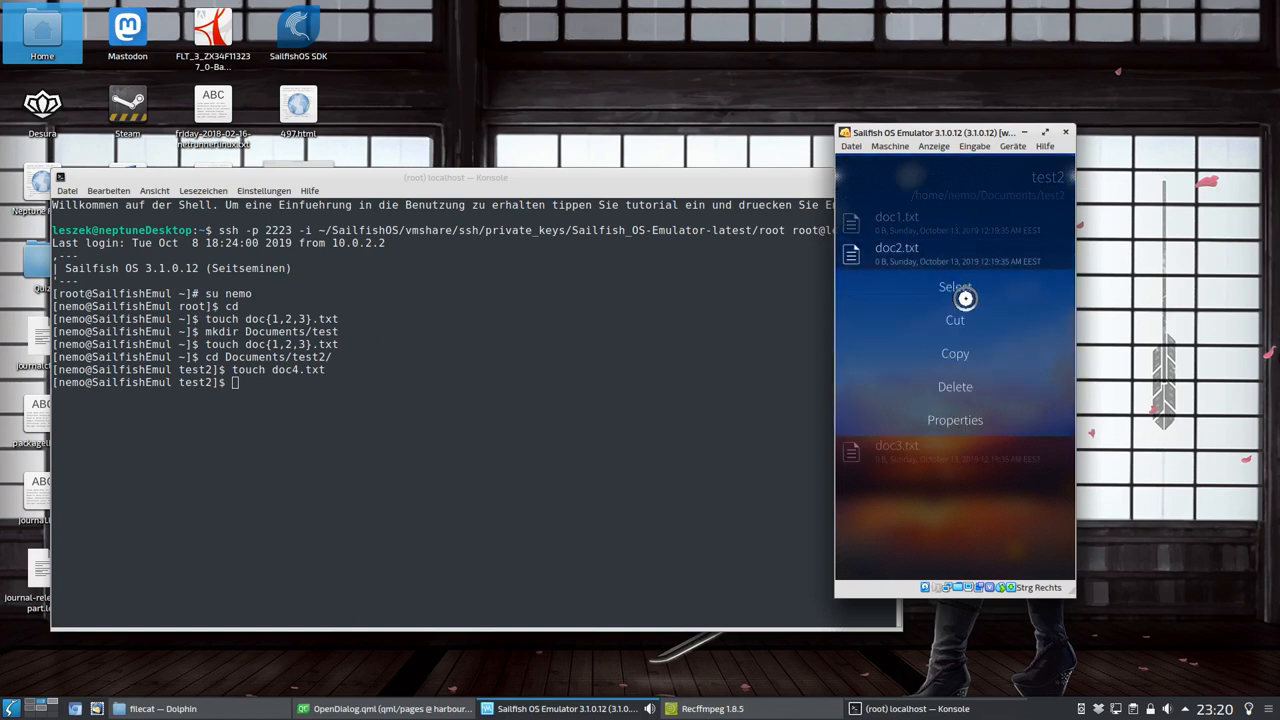
click(954, 288)
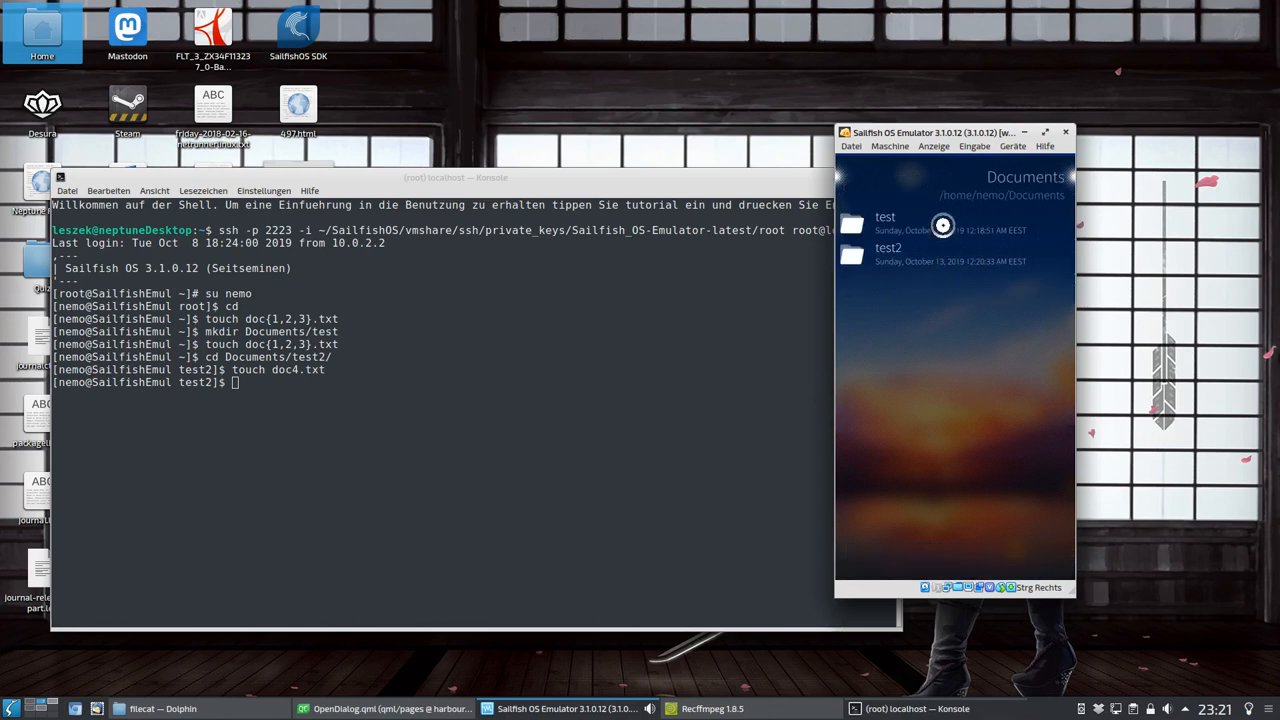
click(884, 216)
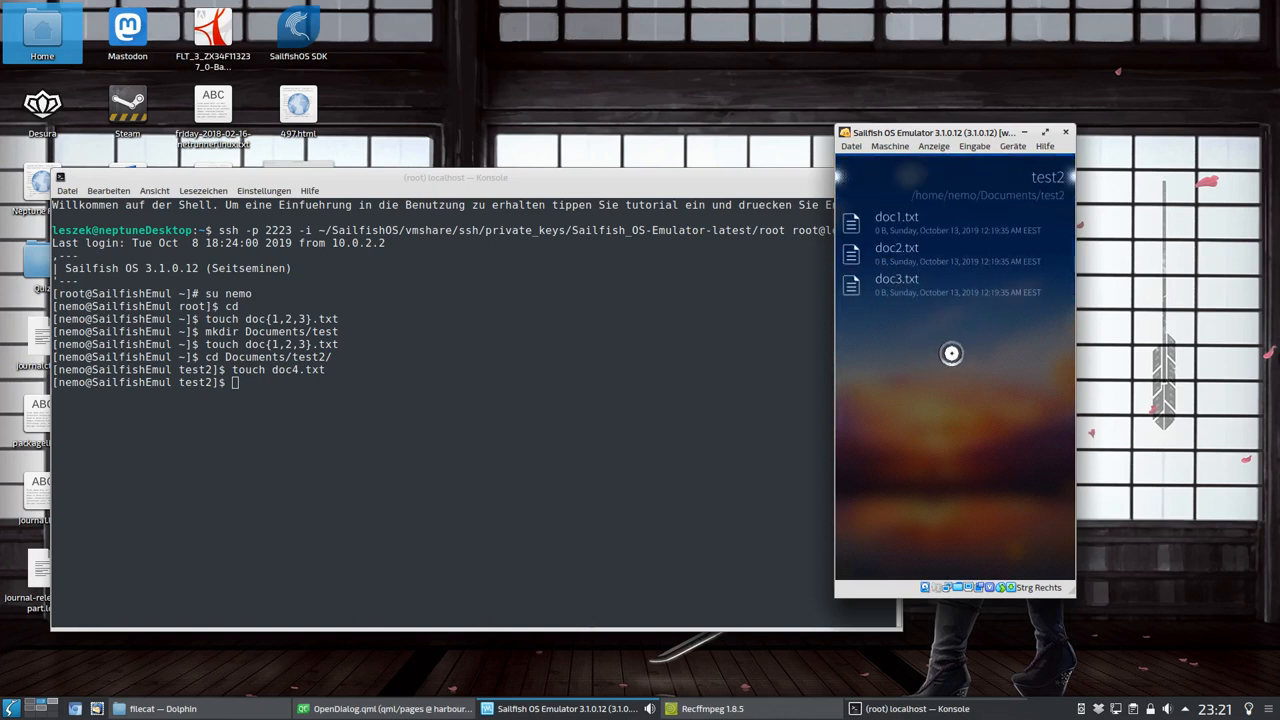
right_click(952, 352)
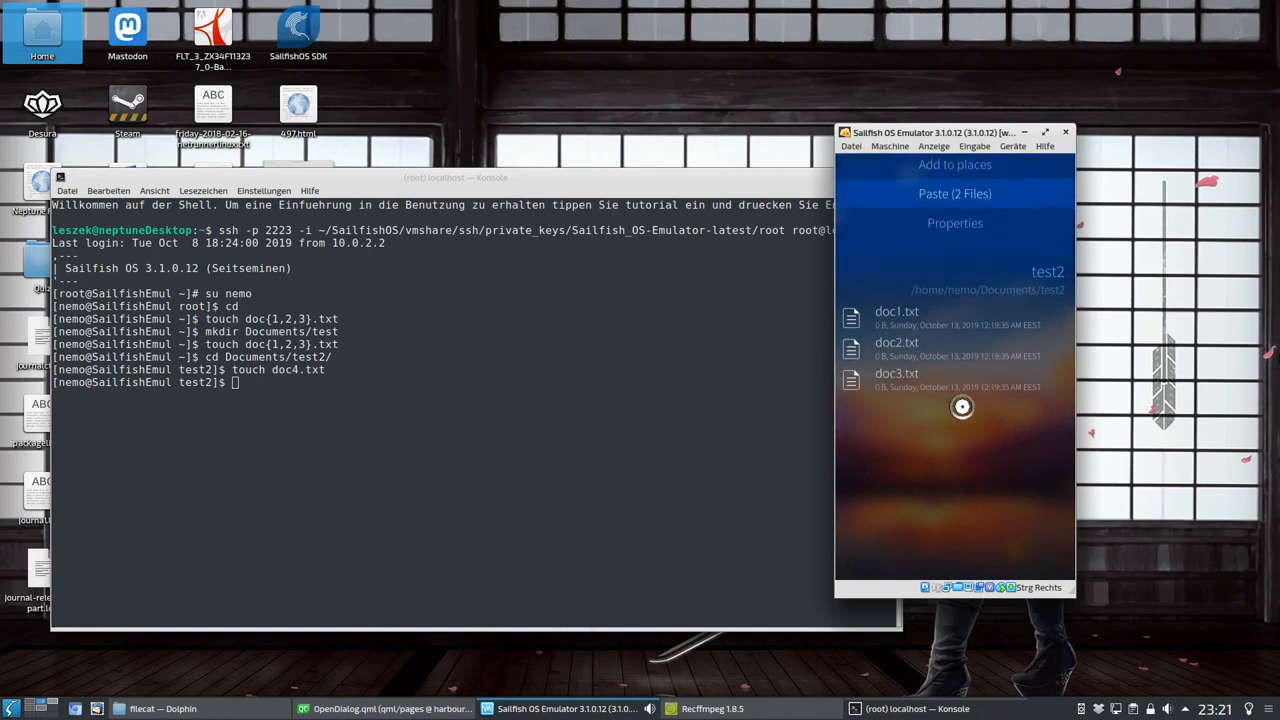
click(968, 424)
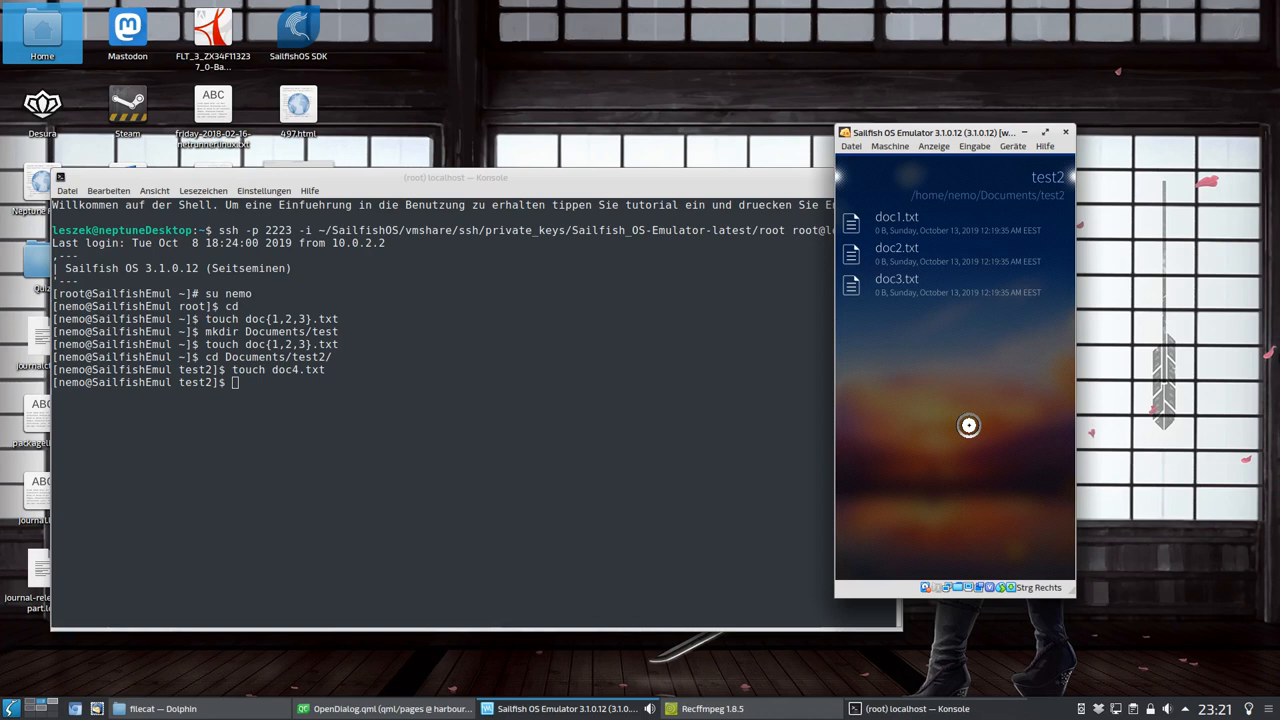
mouse_move(972, 418)
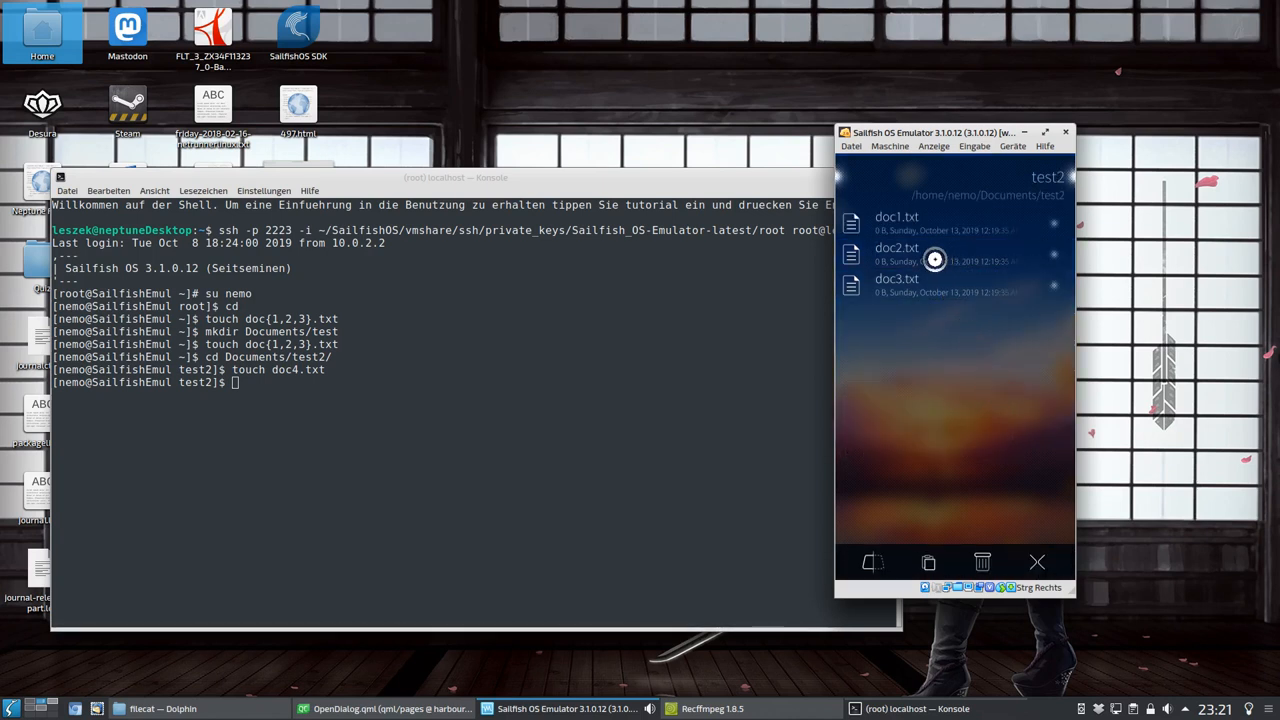
mouse_move(1028, 554)
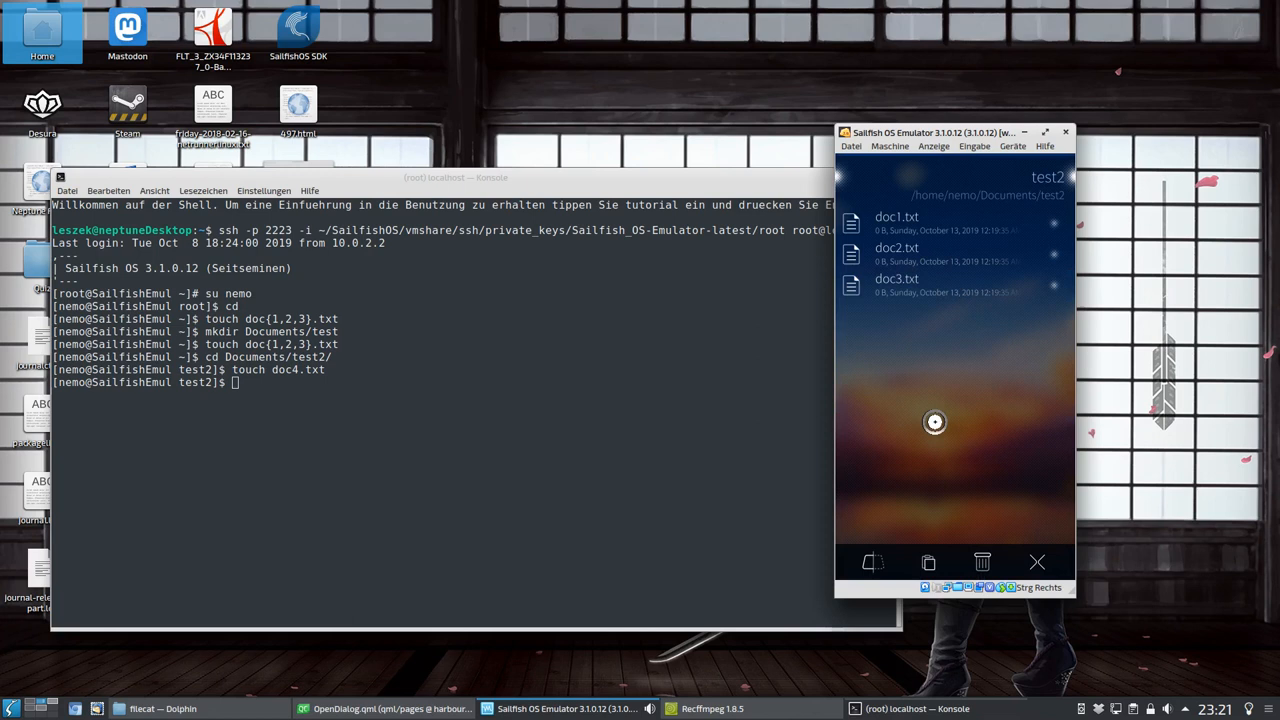
mouse_move(872, 560)
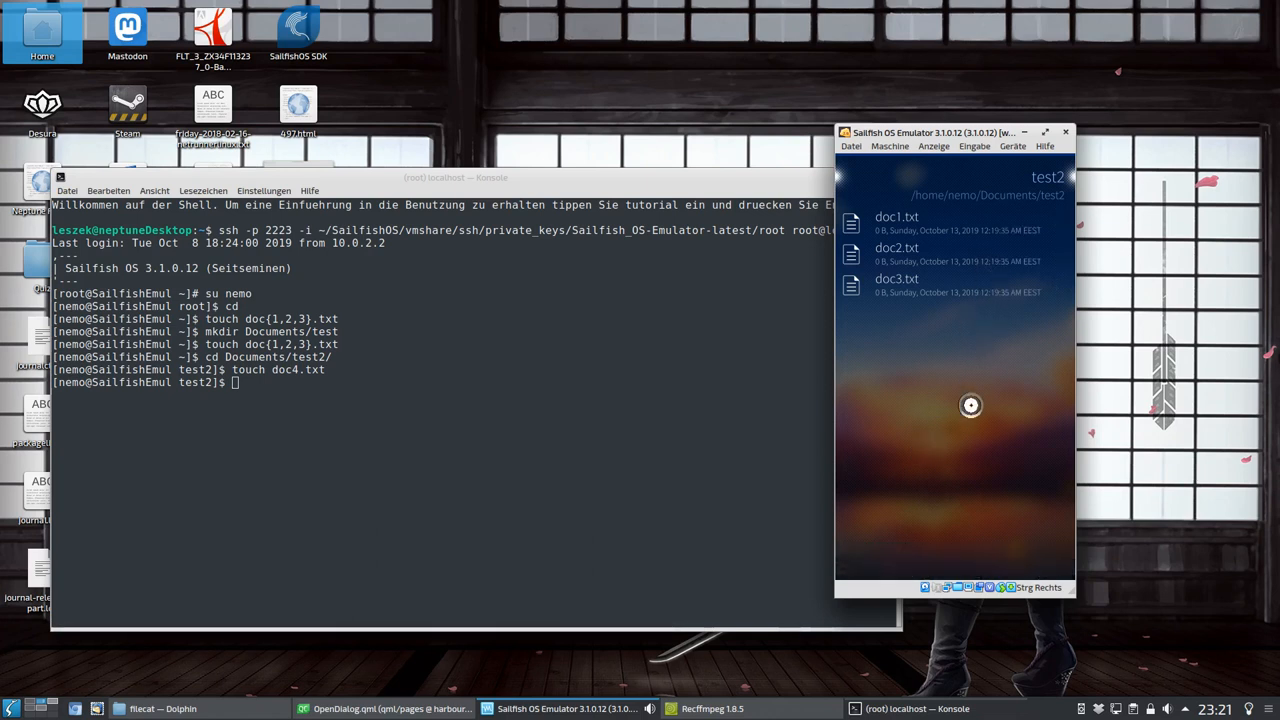
Step: Paste doc4.txt from the clipboard into the test2 folder
right_click(970, 404)
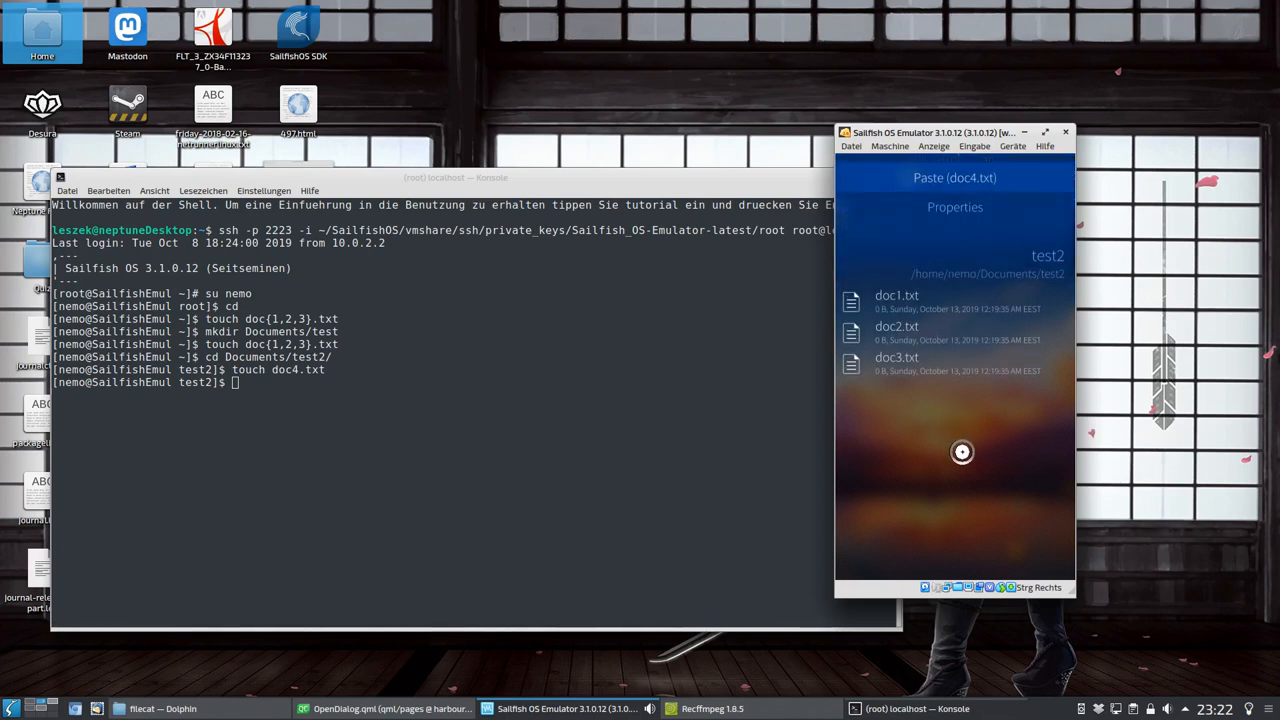
click(954, 176)
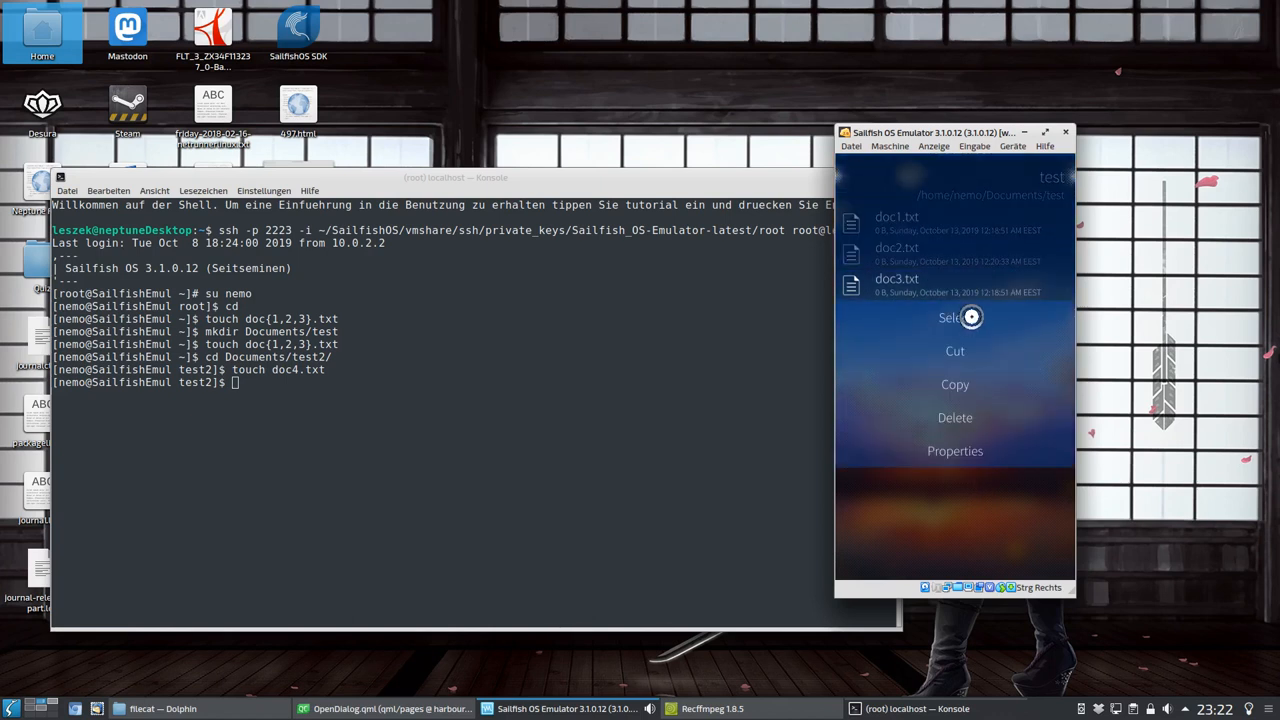
Step: Act on a file's context menu and return to the listing of doc1–doc3
click(956, 316)
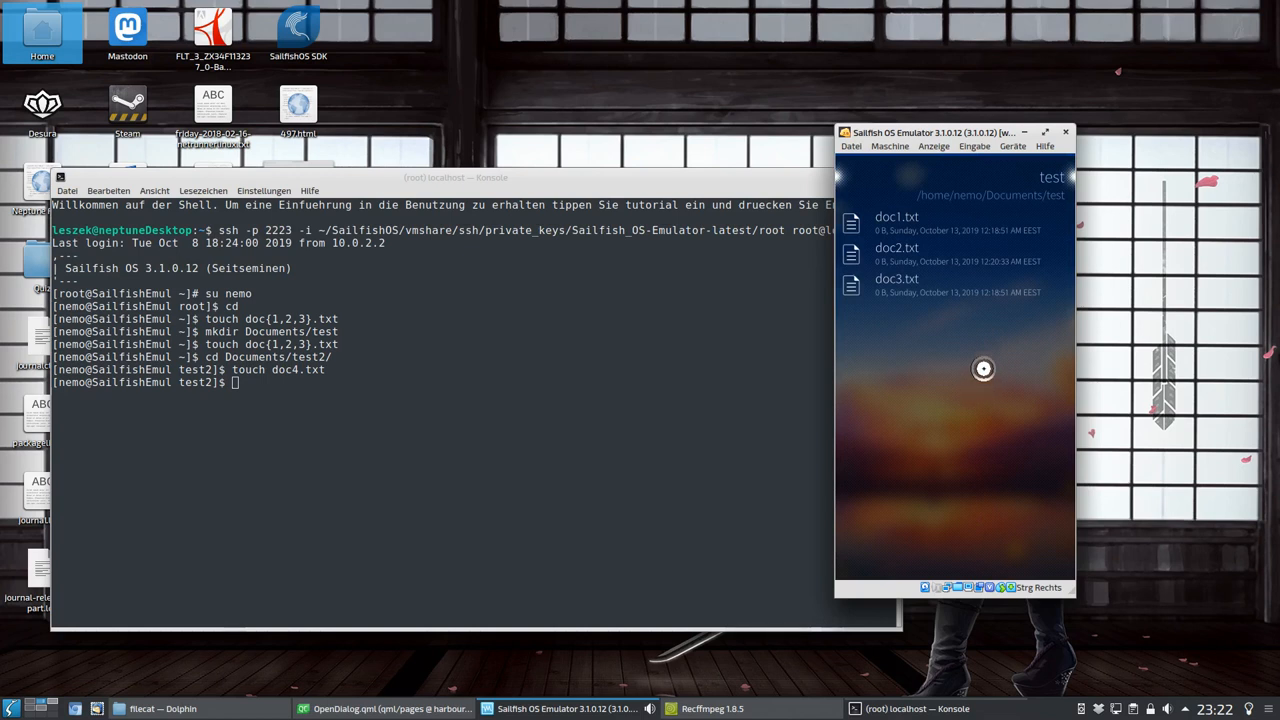
mouse_move(844, 190)
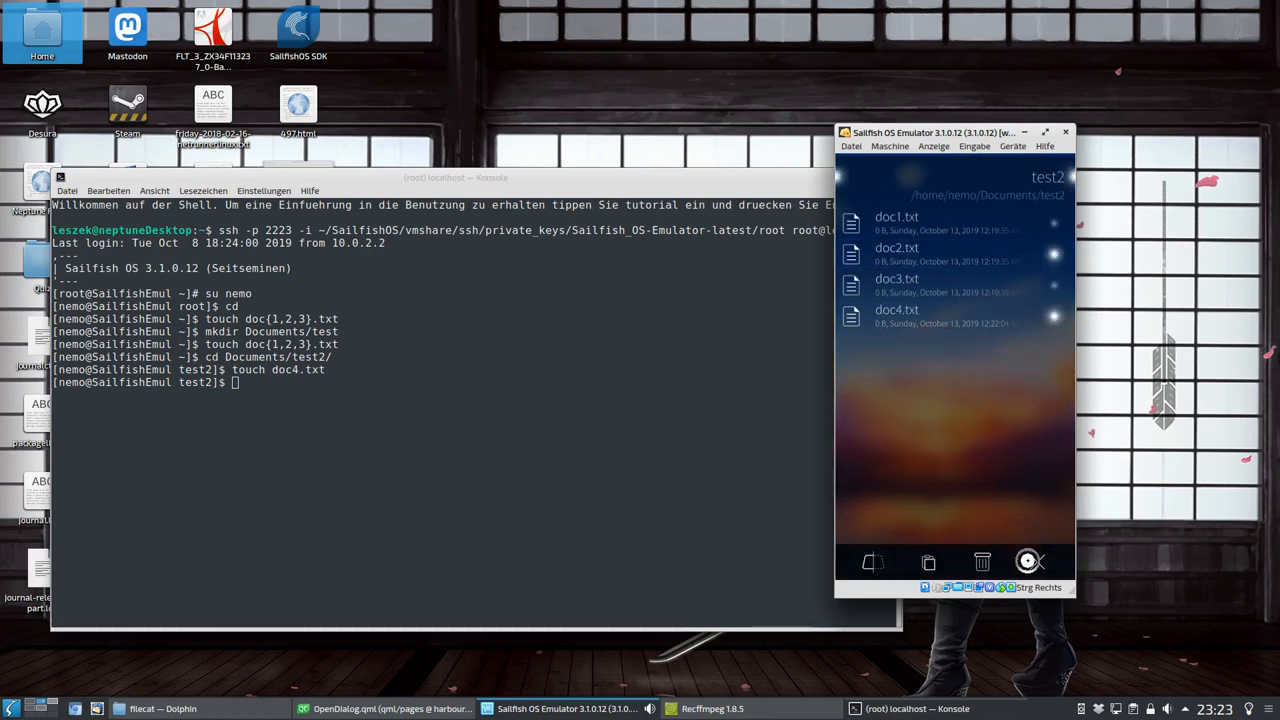
Step: Delete the marked doc2.txt and doc4.txt, leaving doc1.txt and doc3.txt in test2
click(982, 560)
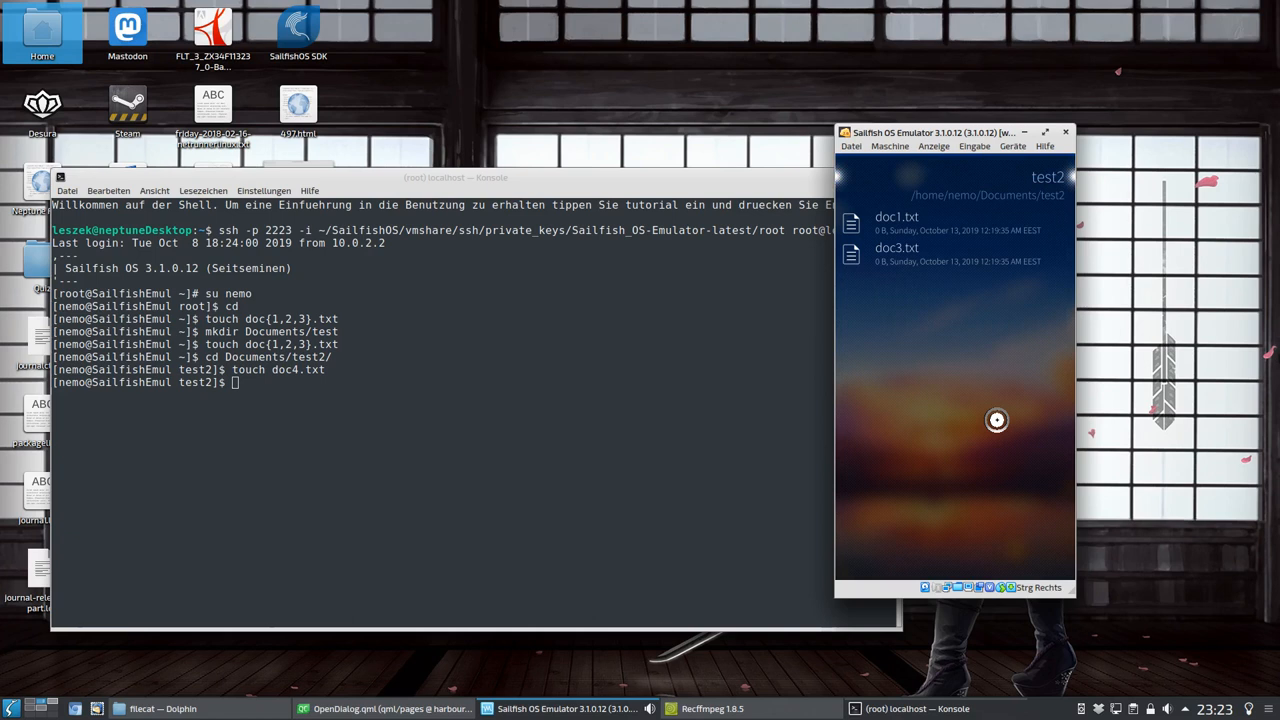
mouse_move(768, 604)
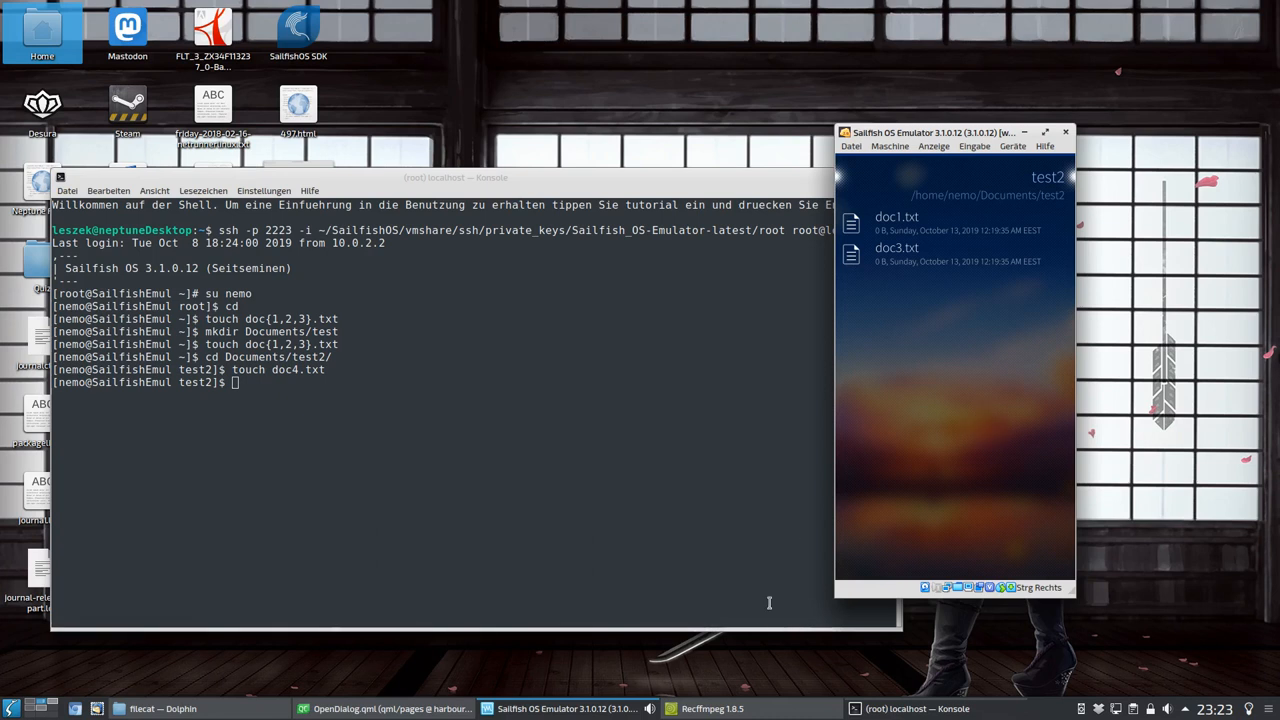